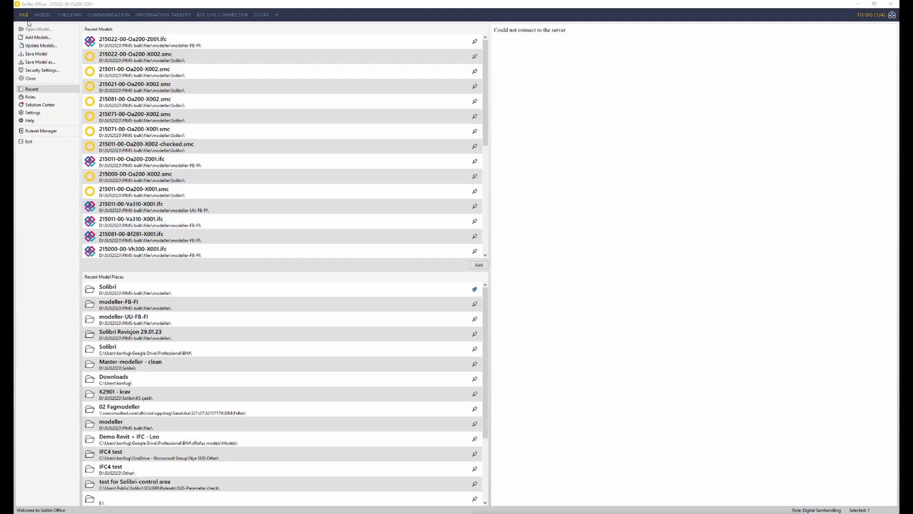
Return to the loaded 3D model and select the whole model so all objects are shown.
left_click(43, 14)
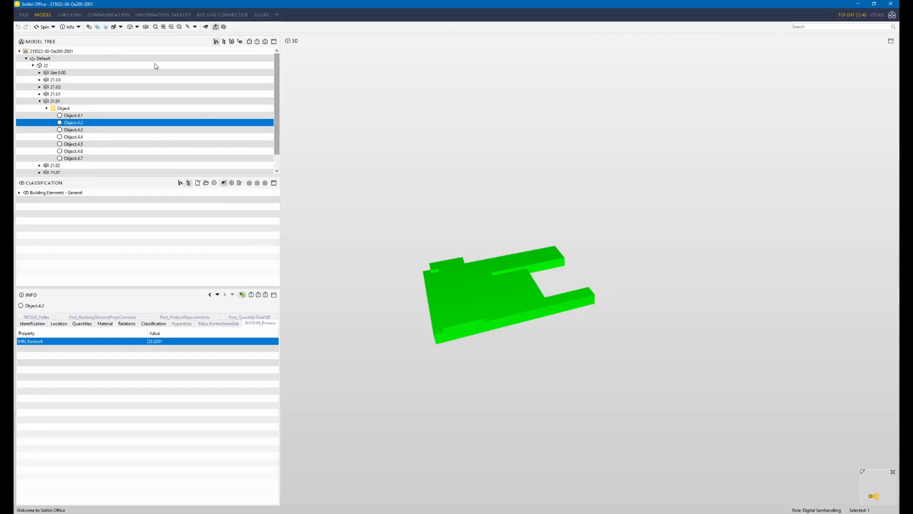
left_click(51, 50)
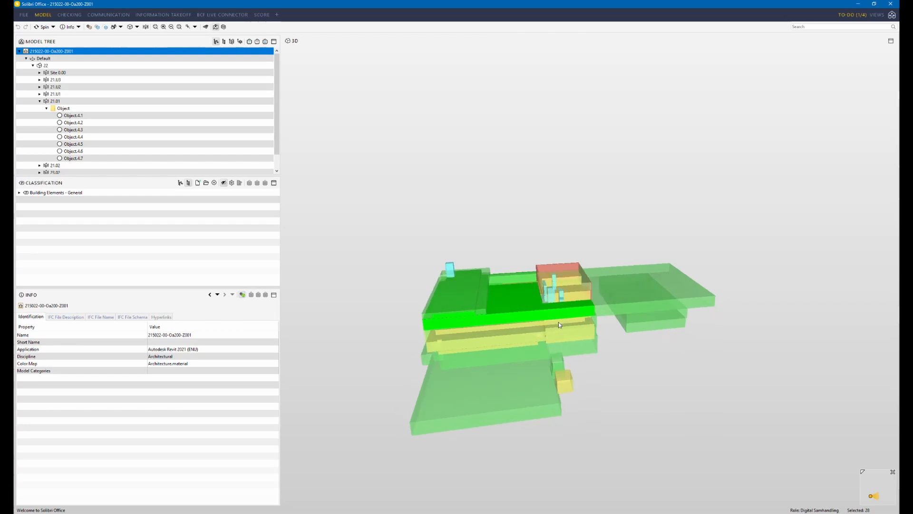
mouse_move(565, 323)
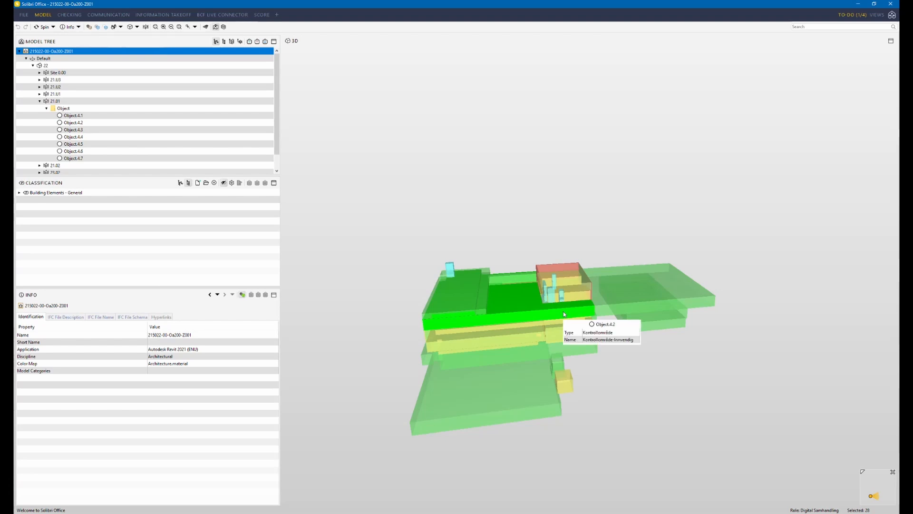
mouse_move(539, 320)
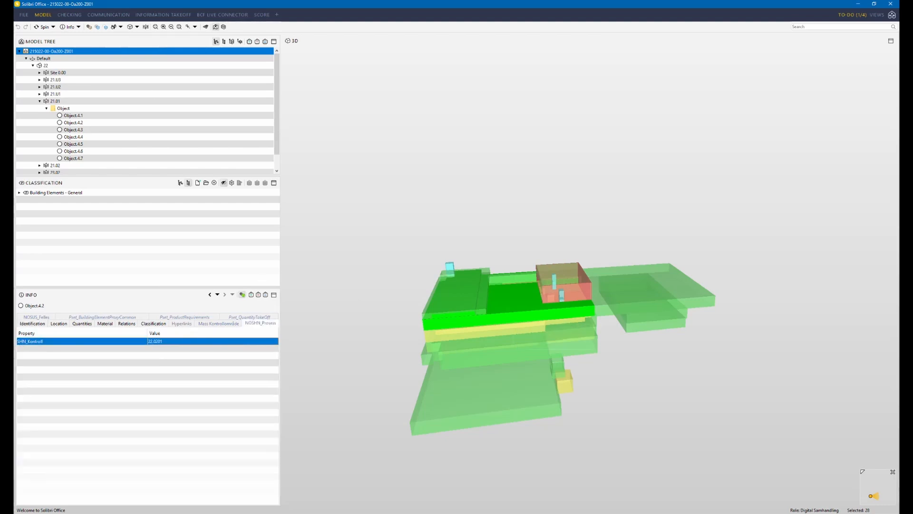
left_click(24, 14)
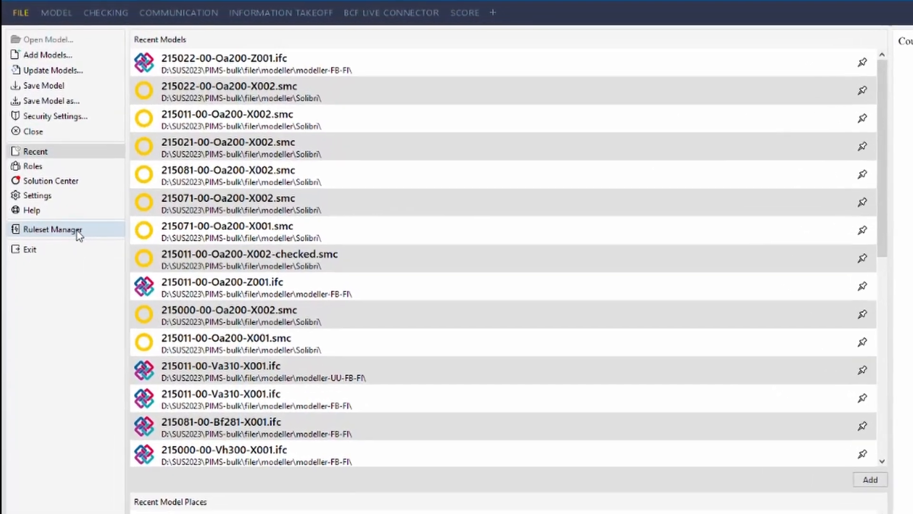
In the Ruleset Manager, pick the General Intersection Rule from Solibri Common Rules for the New Ruleset.
left_click(53, 229)
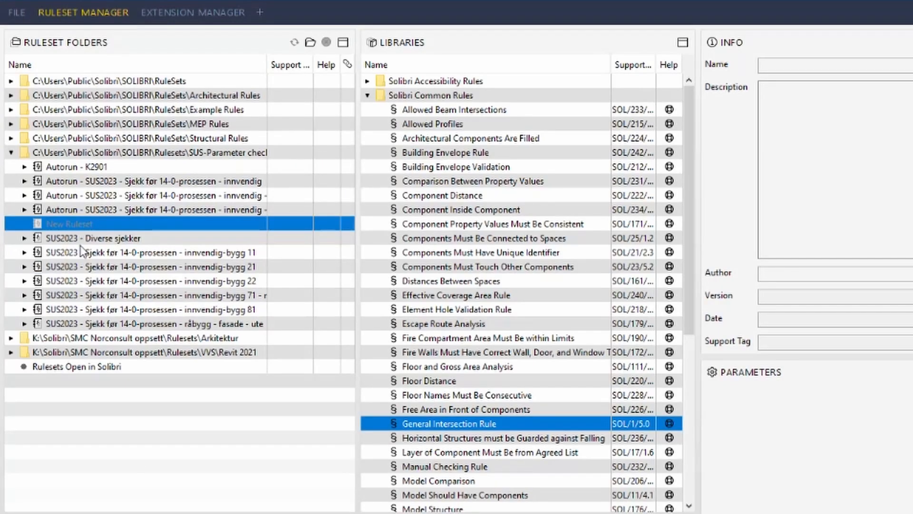
left_click(430, 96)
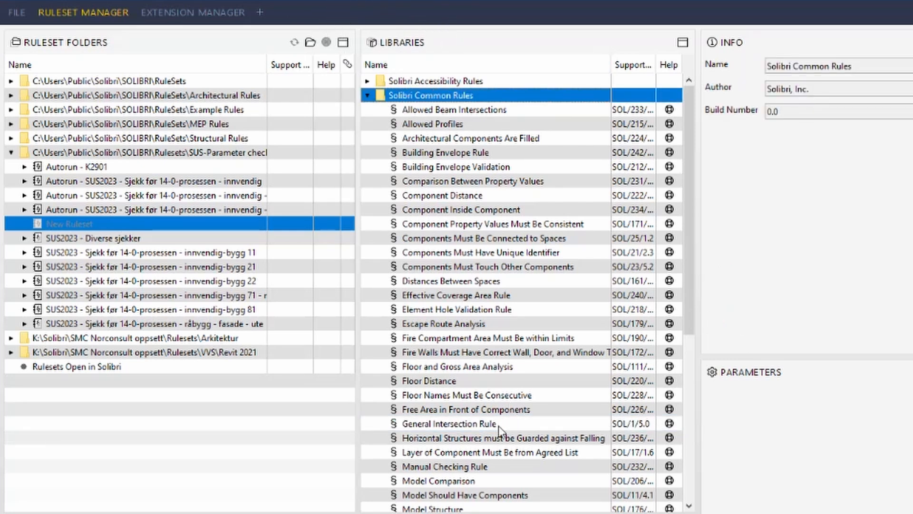
left_click(448, 423)
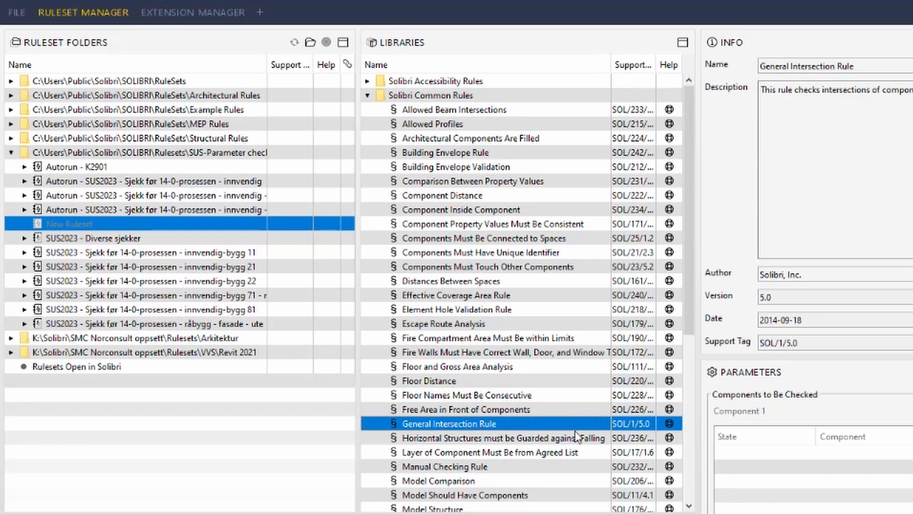
mouse_move(636, 430)
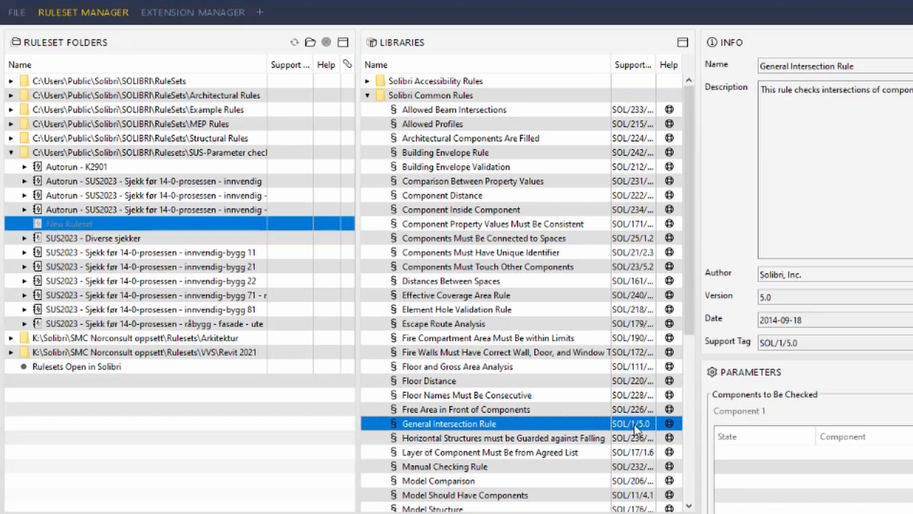
mouse_move(644, 428)
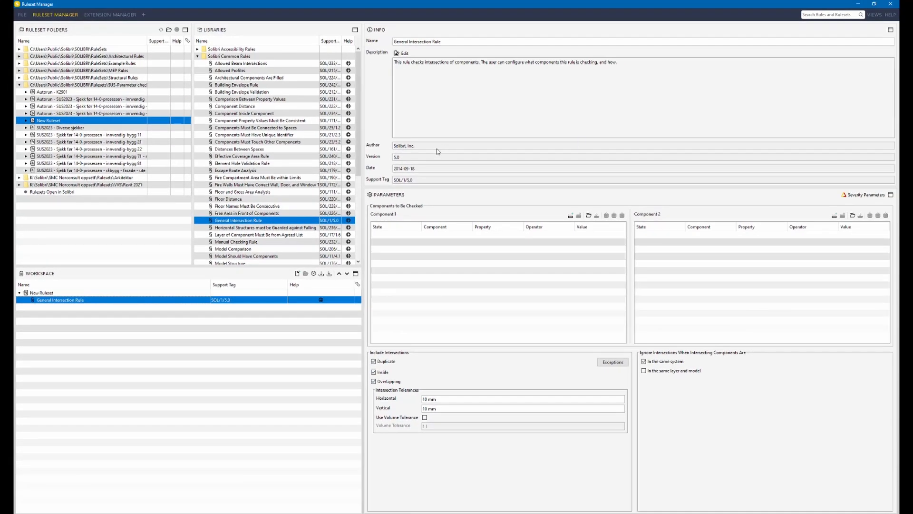
mouse_move(478, 159)
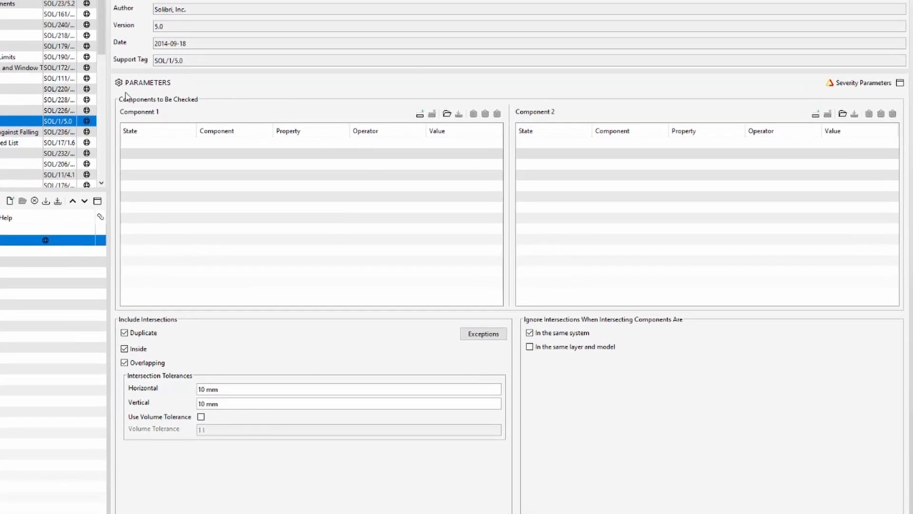
mouse_move(414, 300)
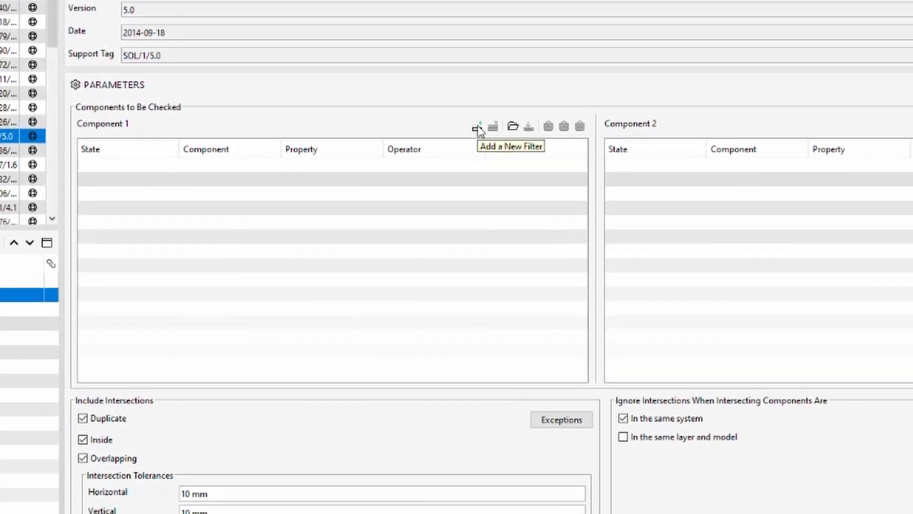
Add a Component 1 filter row targeting the Architectural Object component type.
left_click(478, 126)
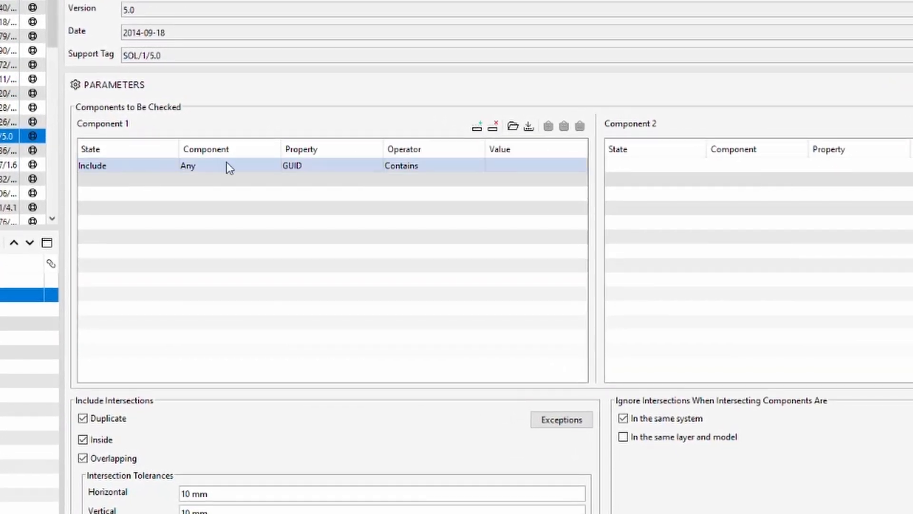
left_click(209, 165)
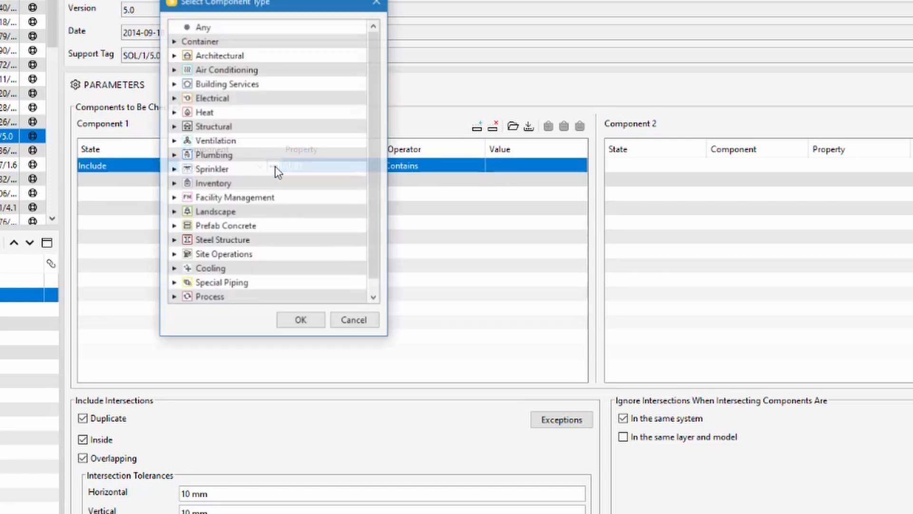
left_click(173, 55)
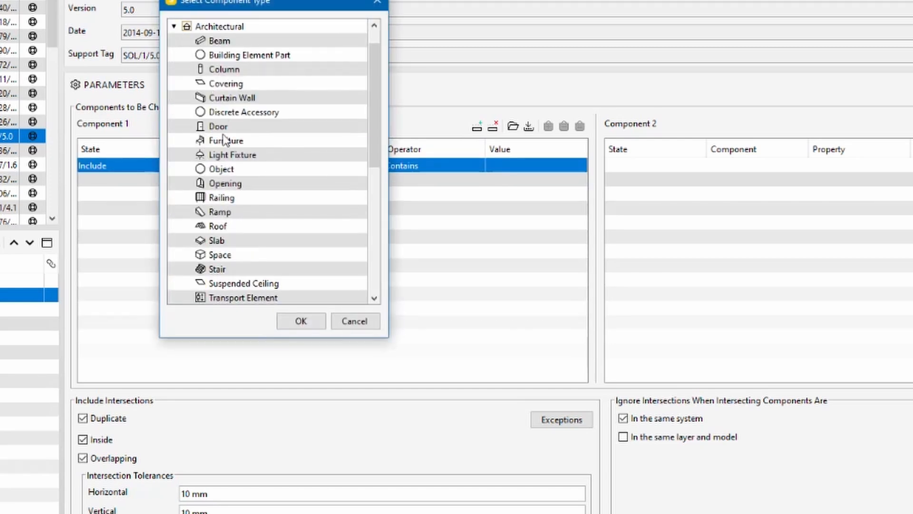
left_click(220, 169)
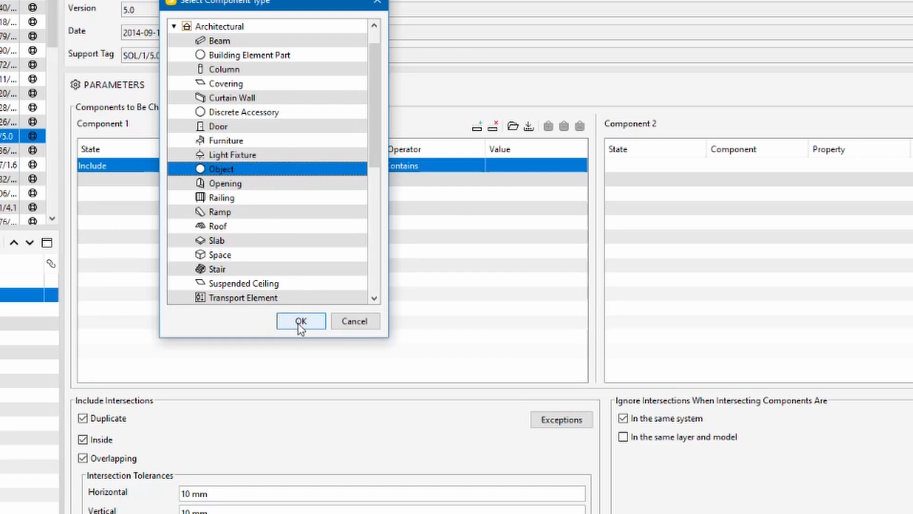
left_click(300, 321)
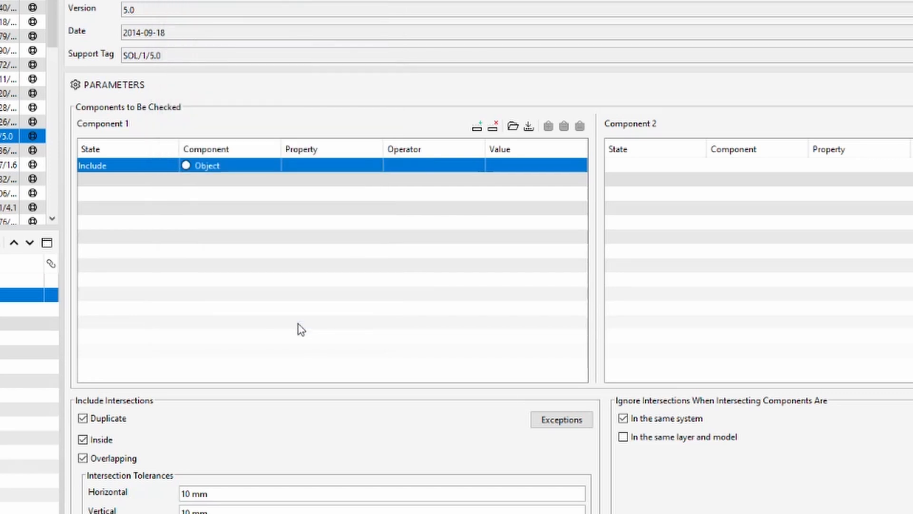
mouse_move(334, 169)
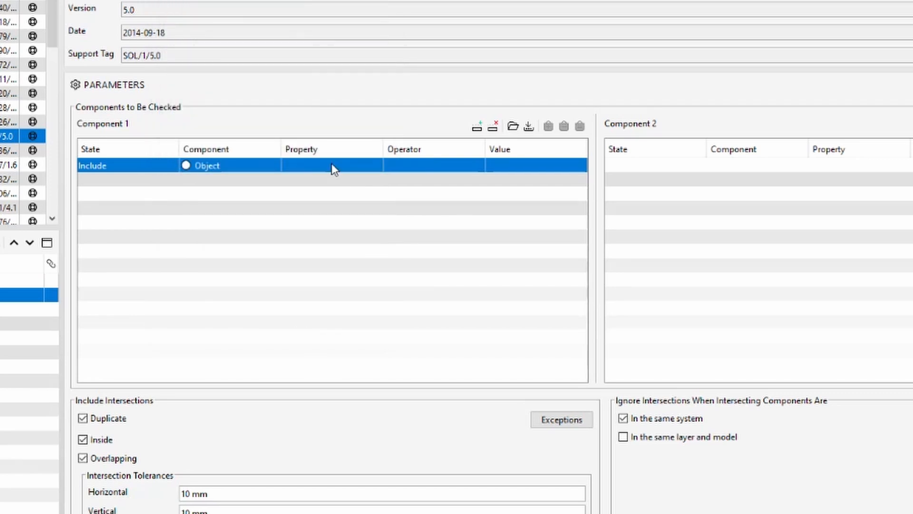
Set that row to property NOSHN_Prosess.SHN_Kontroll, operator One Of, value 22.0201.
left_click(362, 166)
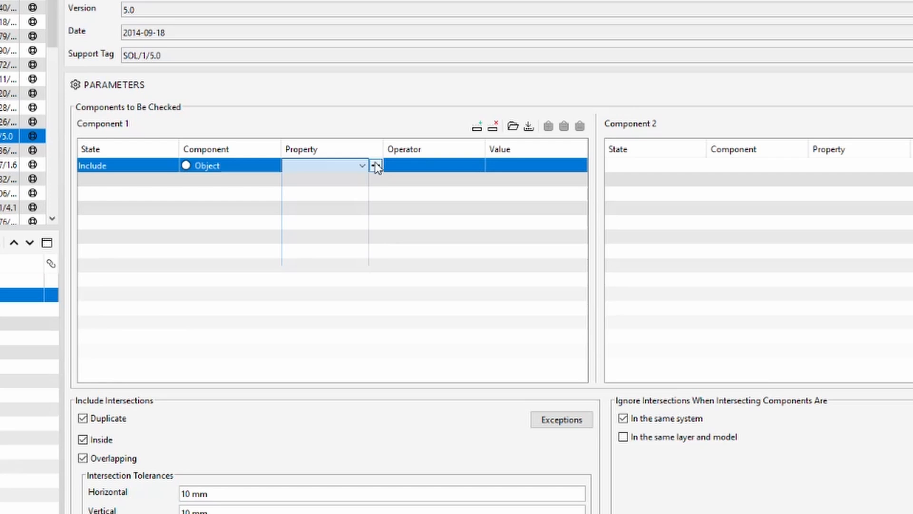
left_click(375, 165)
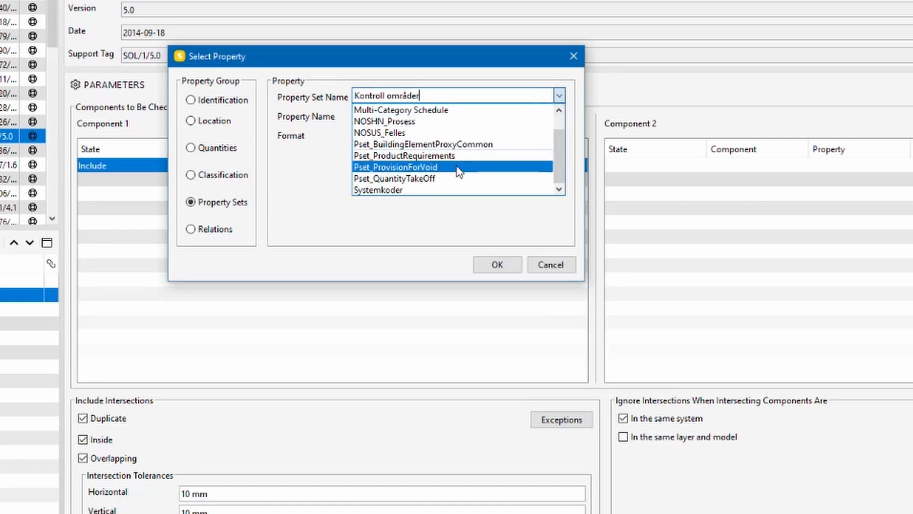
left_click(383, 120)
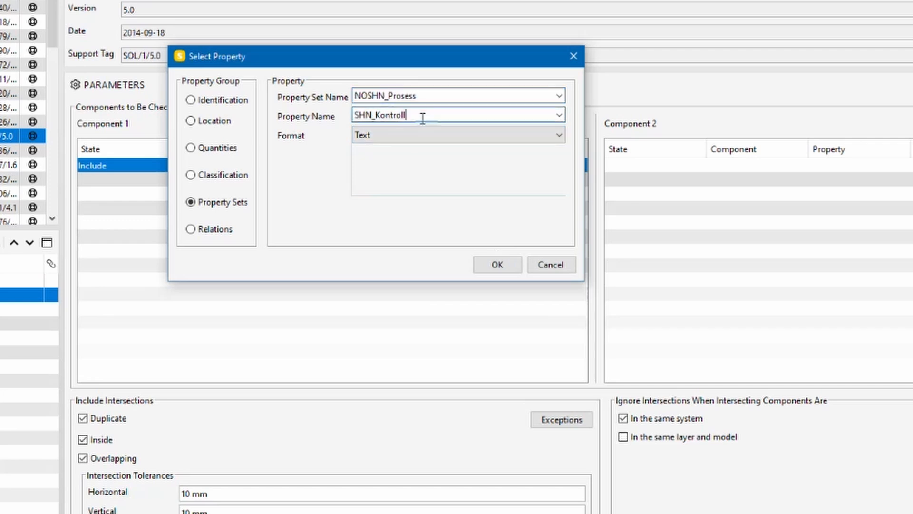
left_click(497, 264)
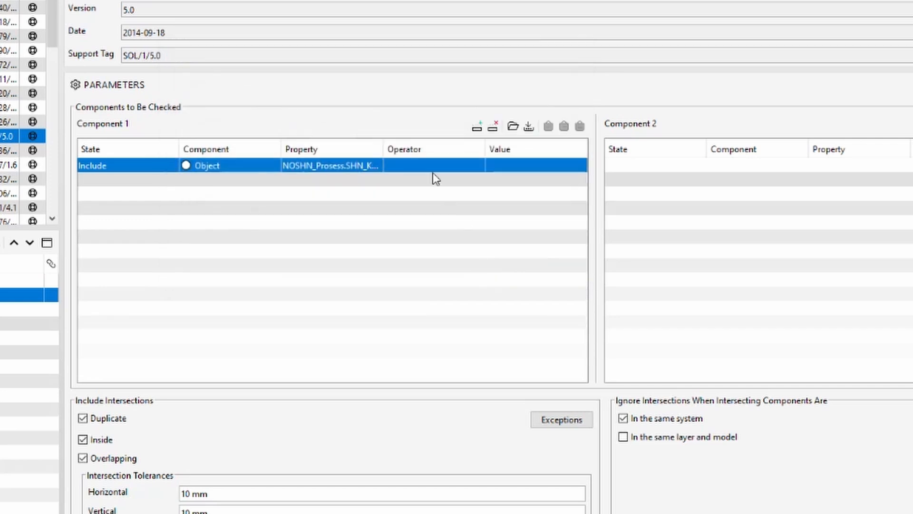
left_click(433, 165)
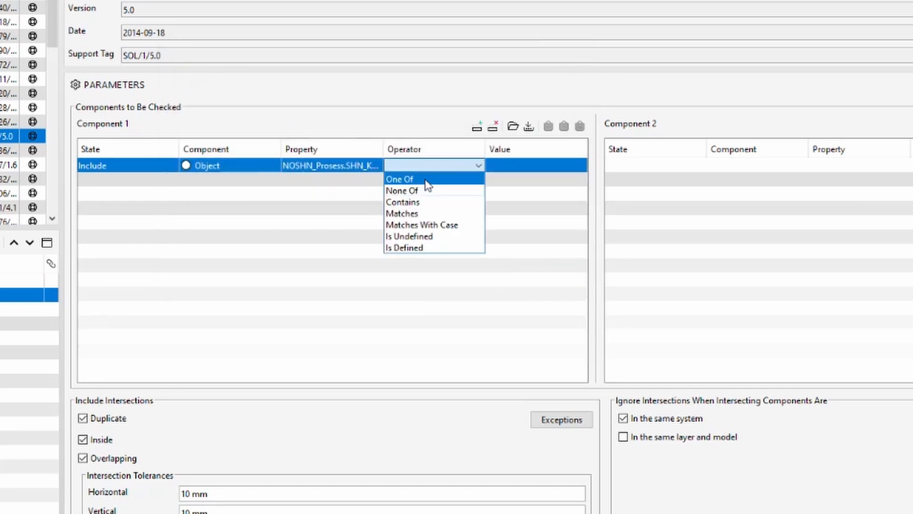
left_click(400, 179)
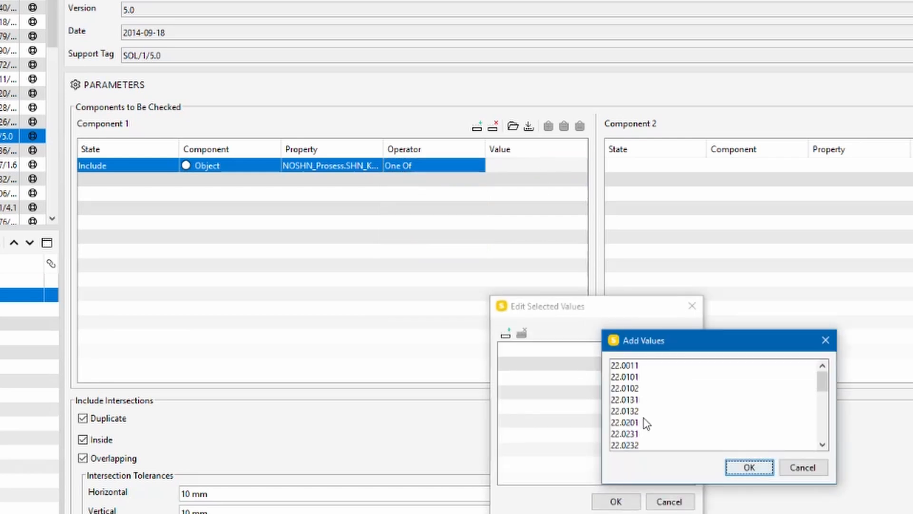
left_click(747, 467)
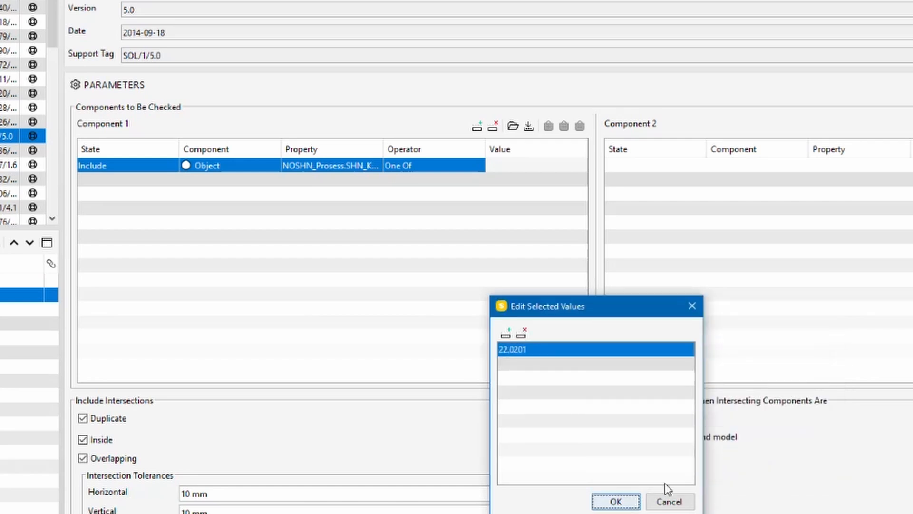
left_click(615, 501)
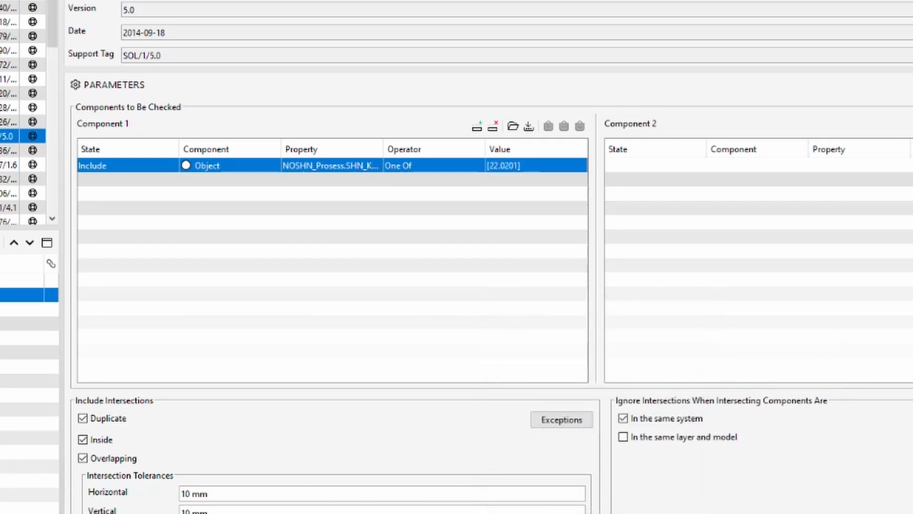
mouse_move(226, 253)
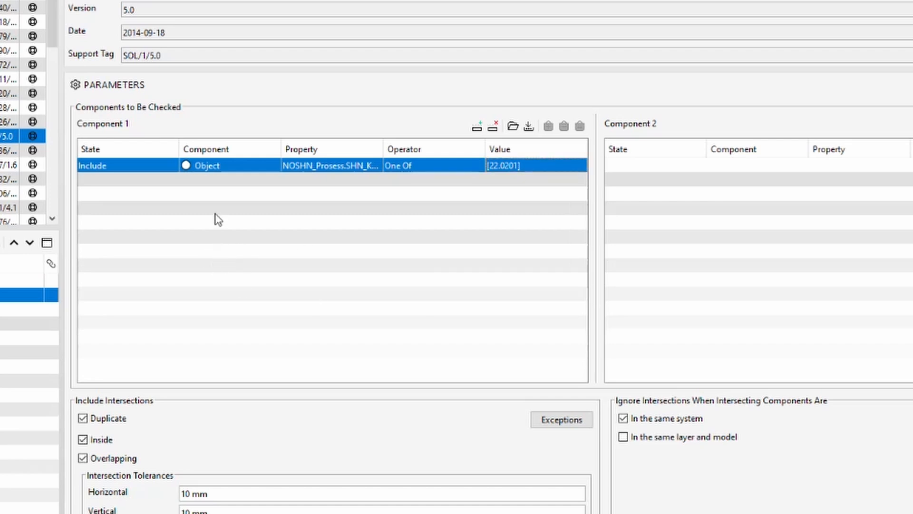
mouse_move(476, 126)
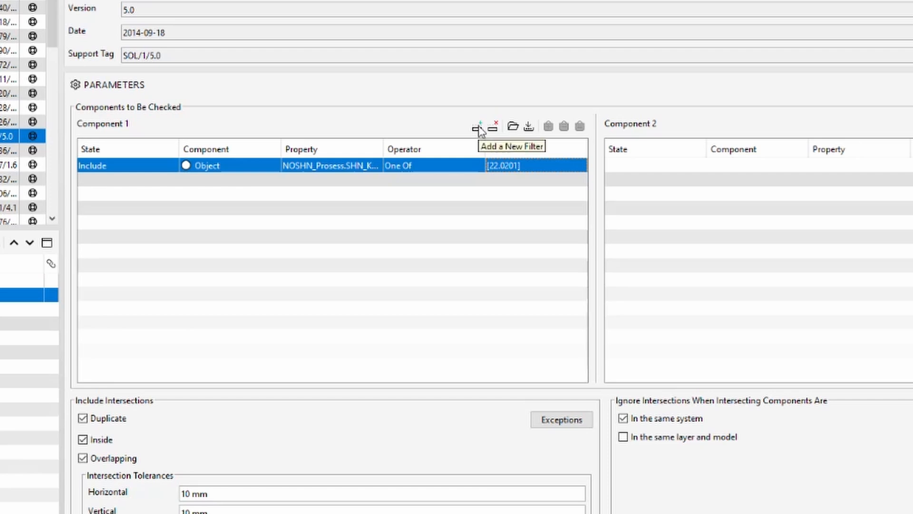
Add a Component 1 Exclude filter where Model is none of 215022-00-Oa200-Z001, then return to the model.
left_click(478, 124)
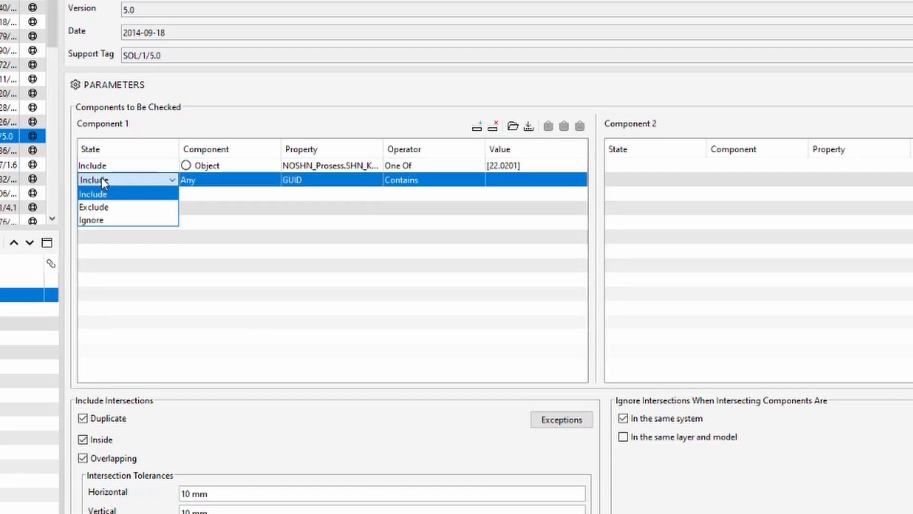
left_click(94, 207)
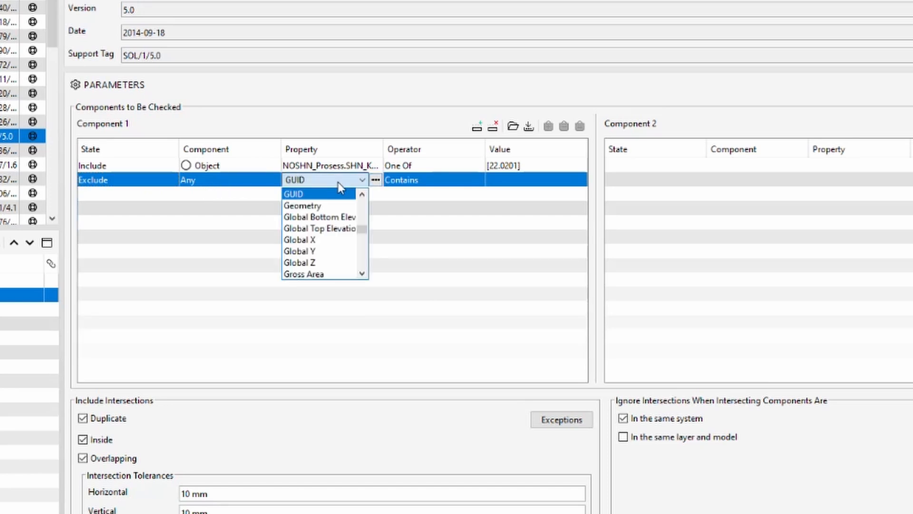
scroll("down", 3)
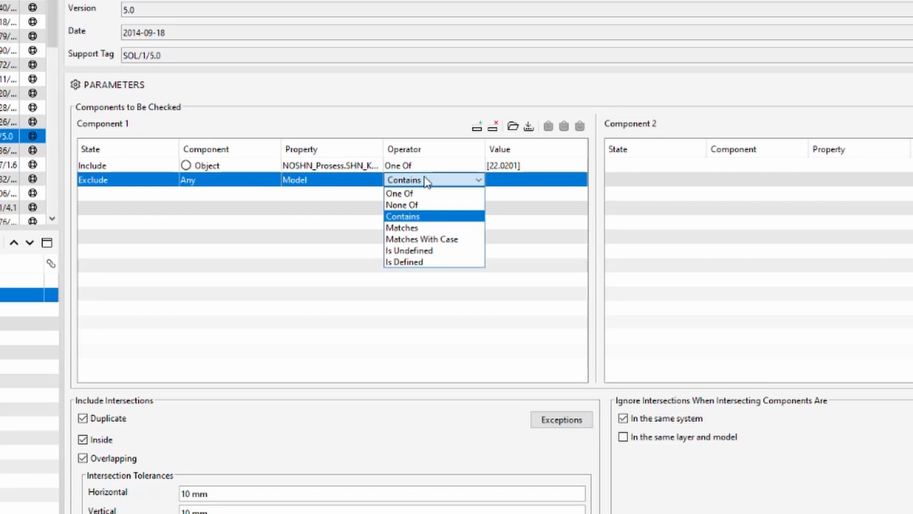
left_click(401, 205)
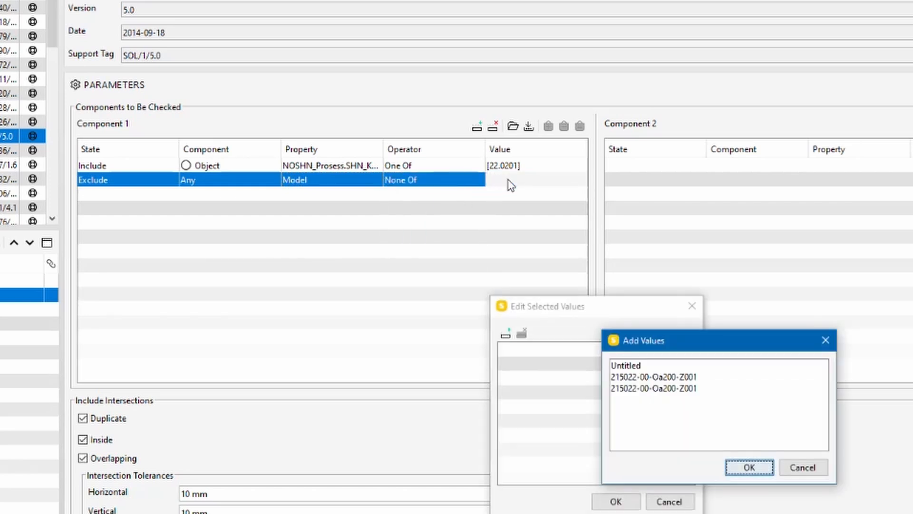
left_click(654, 377)
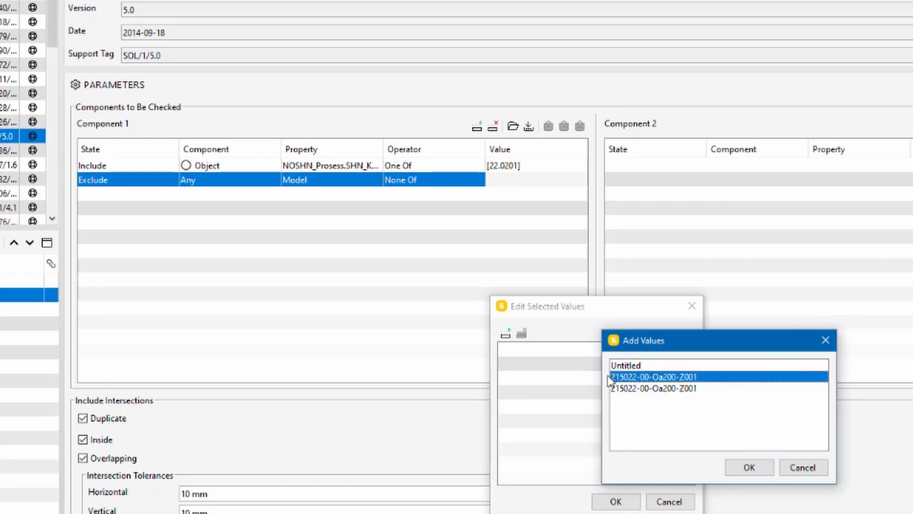
left_click(748, 466)
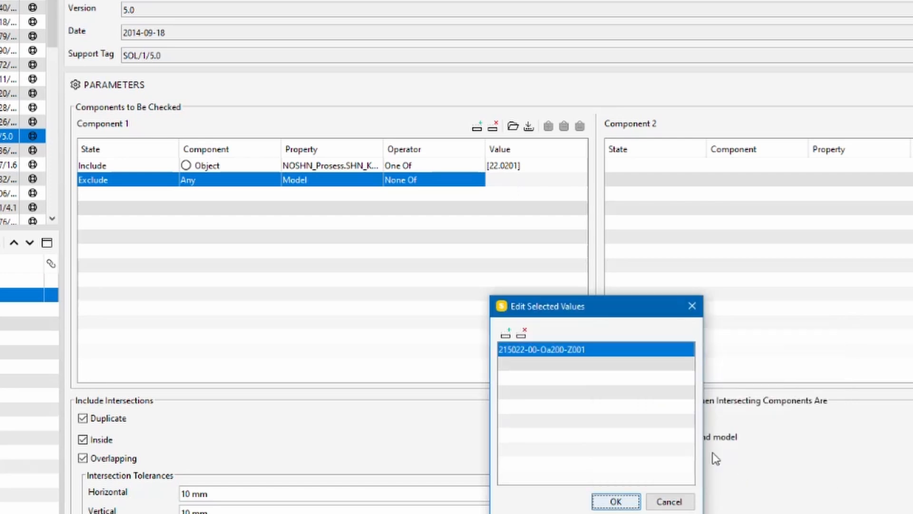
left_click(616, 501)
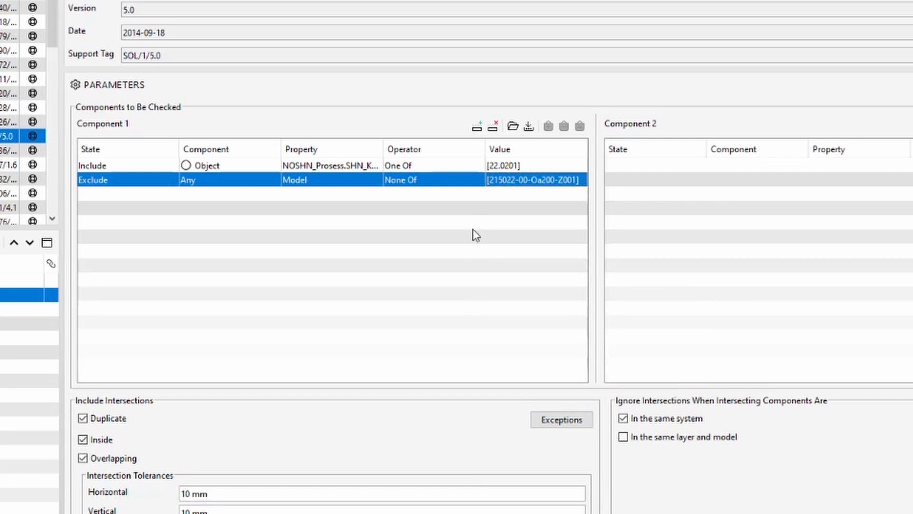
mouse_move(610, 164)
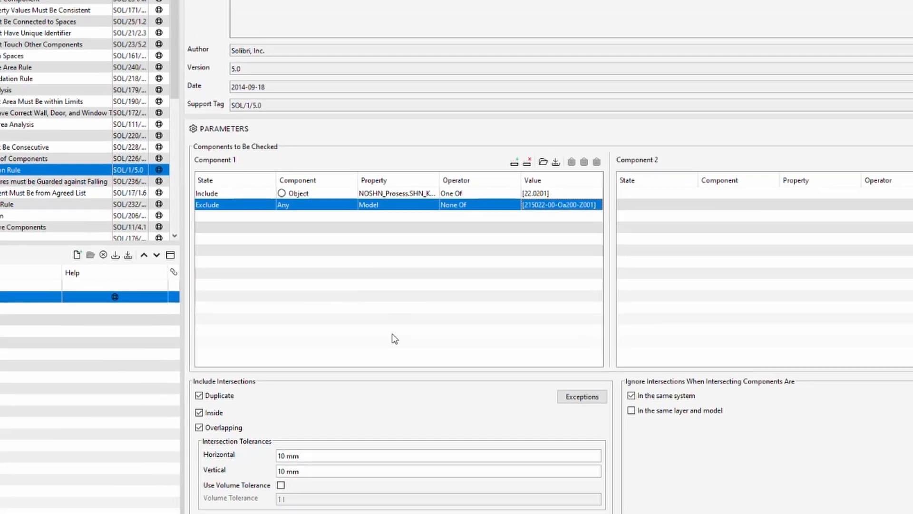
left_click(24, 14)
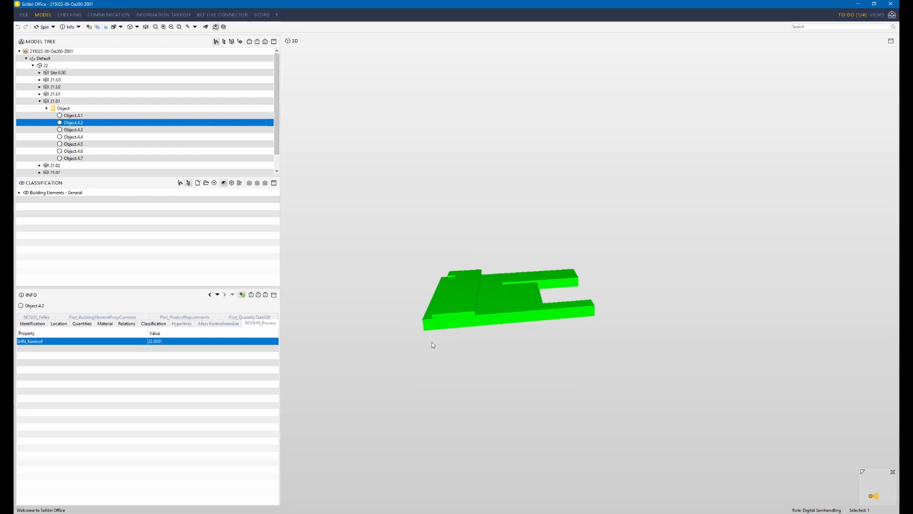
mouse_move(465, 260)
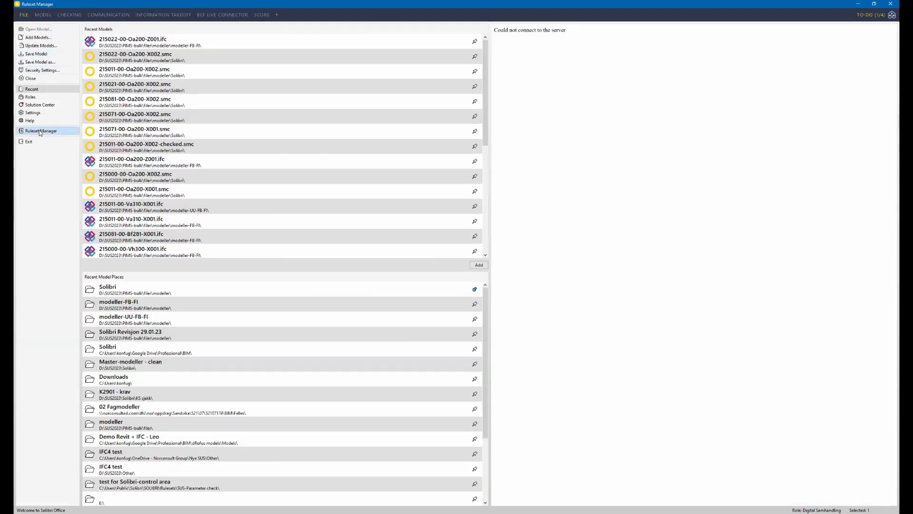
left_click(41, 130)
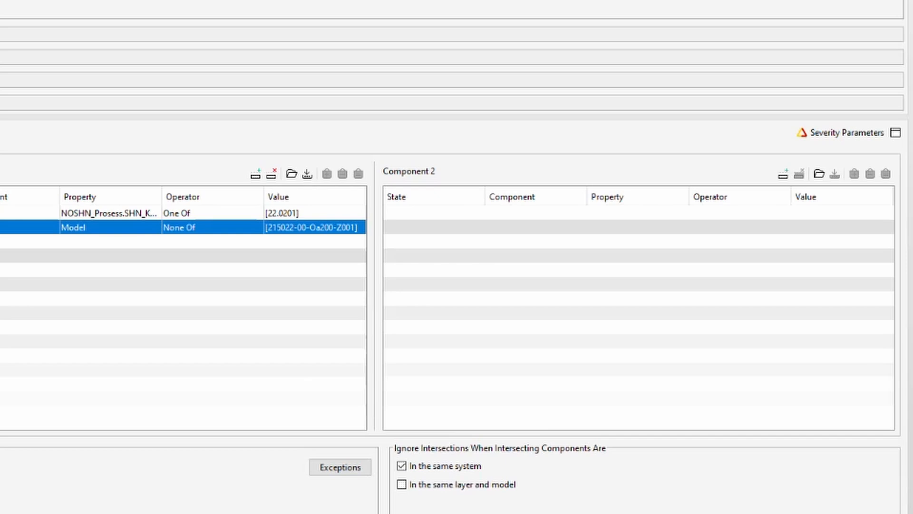
mouse_move(455, 116)
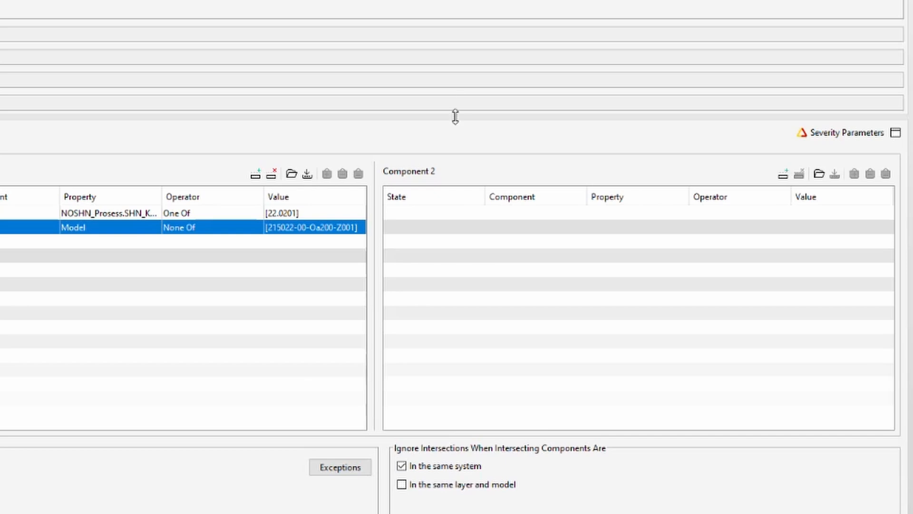
Add a Component 2 filter including objects whose NOSHN_Prosess.SHN_Kontroll is none of 22.0201.
left_click(783, 173)
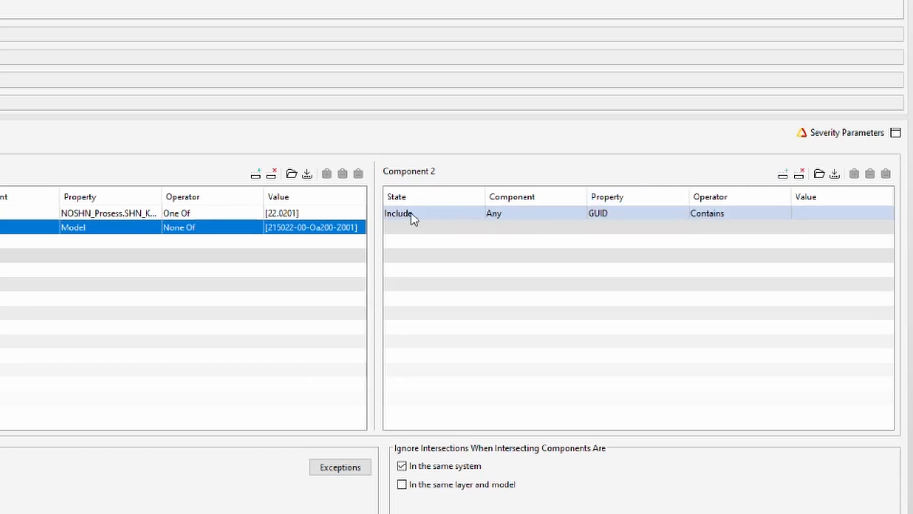
left_click(666, 213)
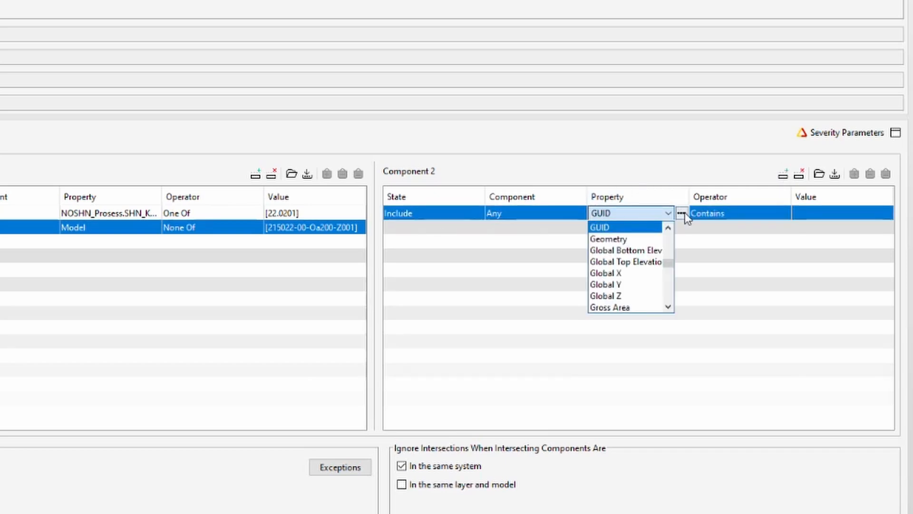
left_click(679, 213)
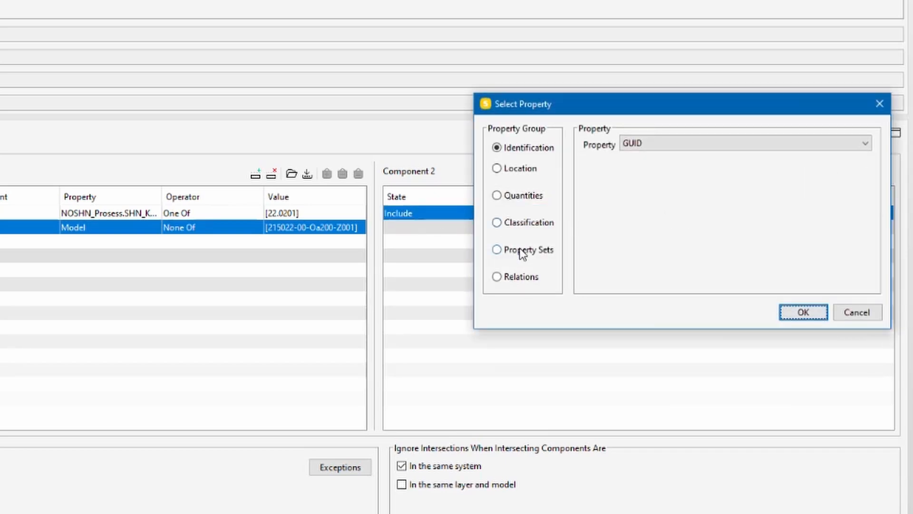
left_click(496, 249)
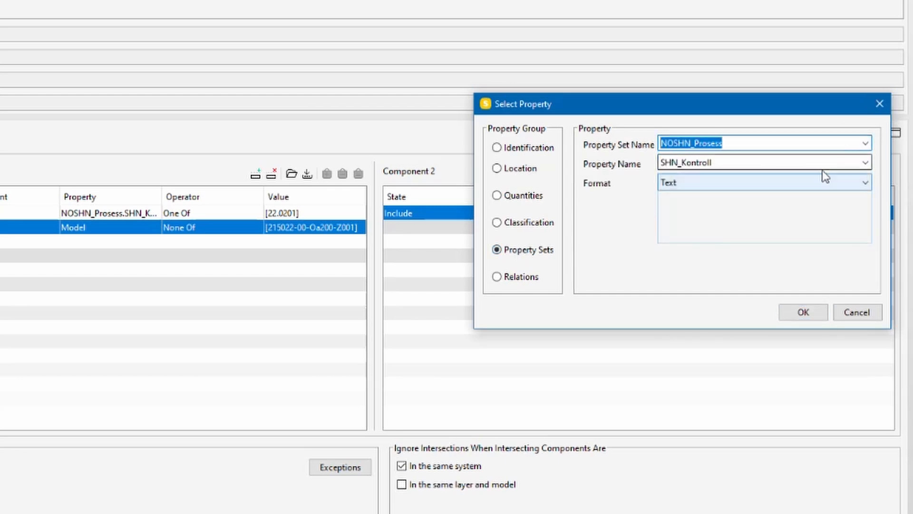
left_click(803, 312)
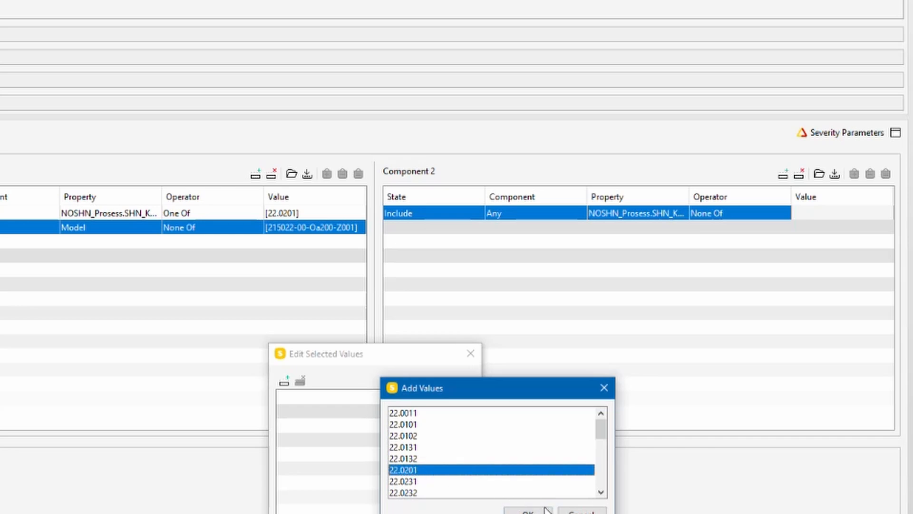
left_click(526, 509)
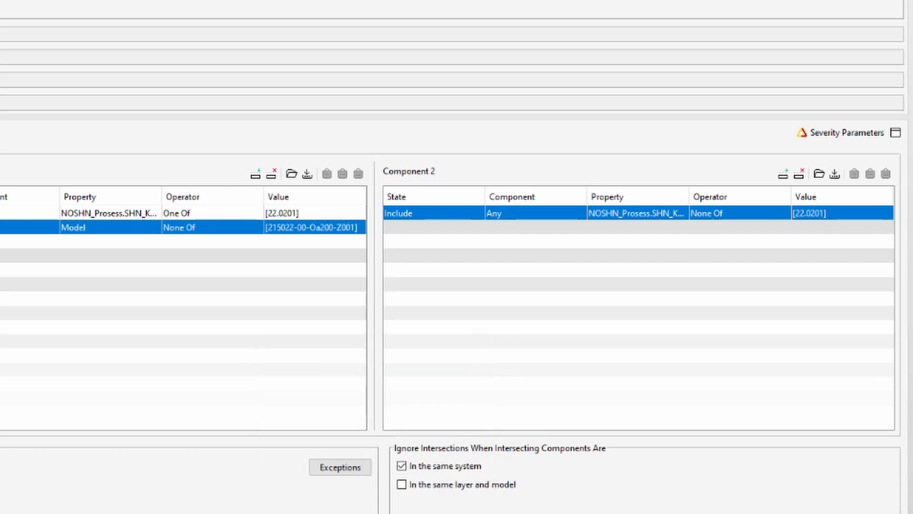
mouse_move(544, 489)
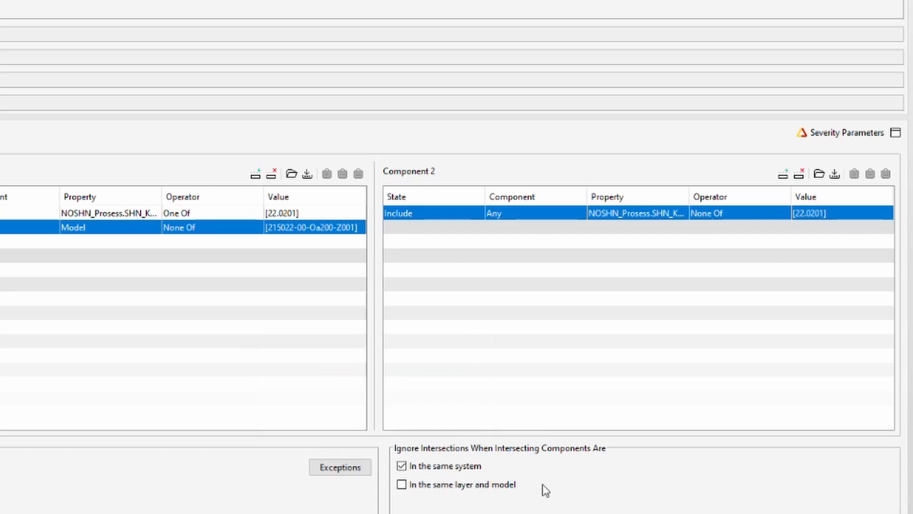
mouse_move(564, 474)
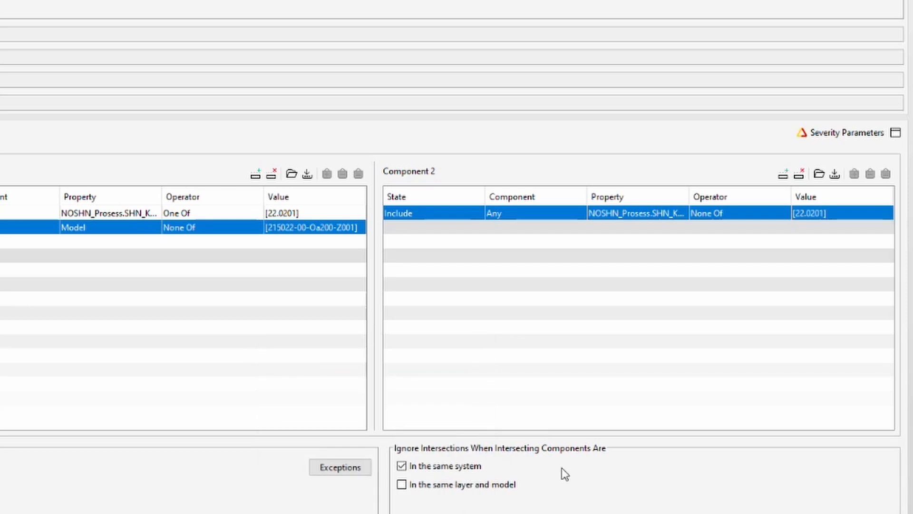
mouse_move(558, 487)
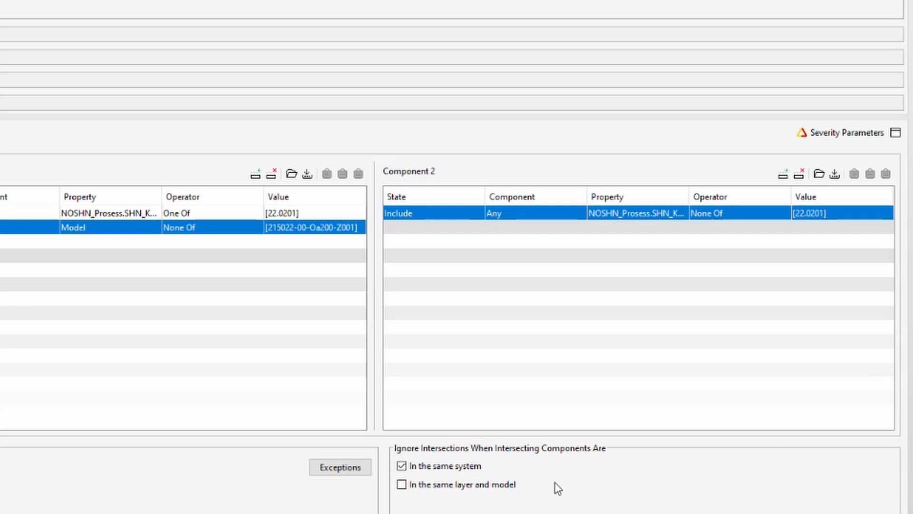
mouse_move(533, 264)
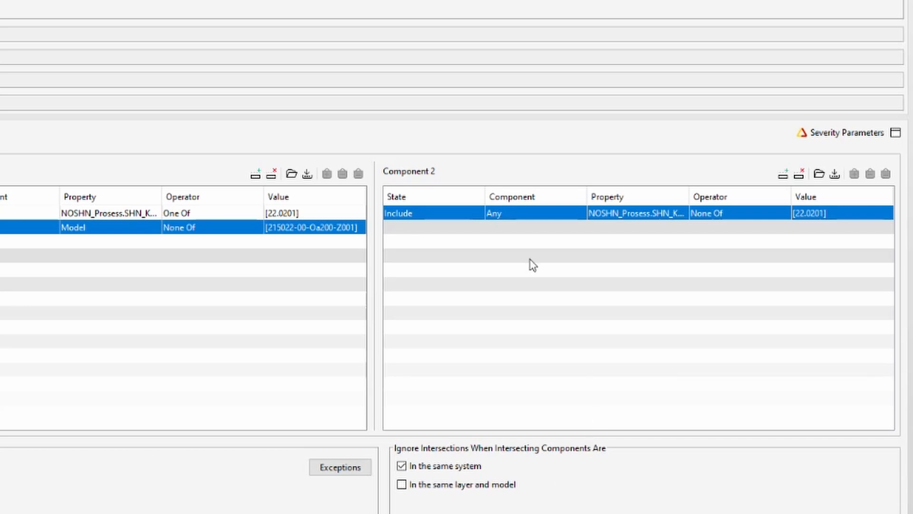
mouse_move(845, 396)
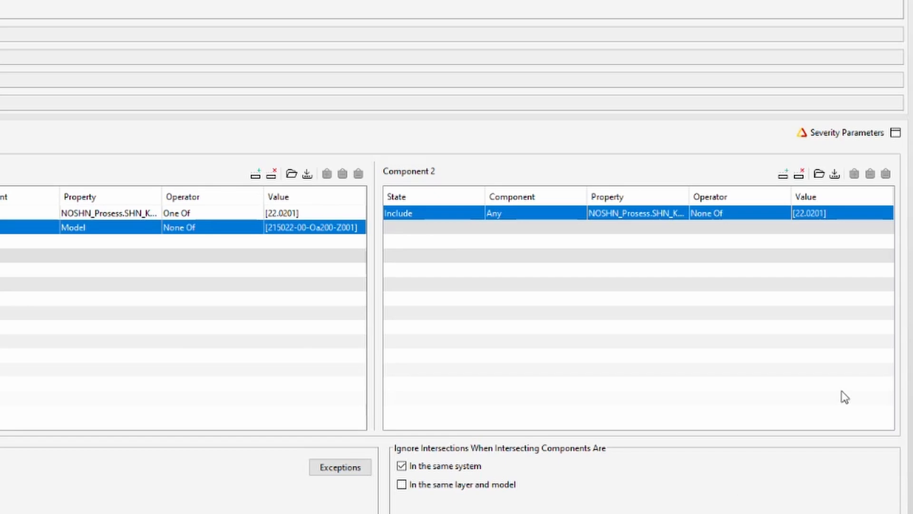
mouse_move(876, 380)
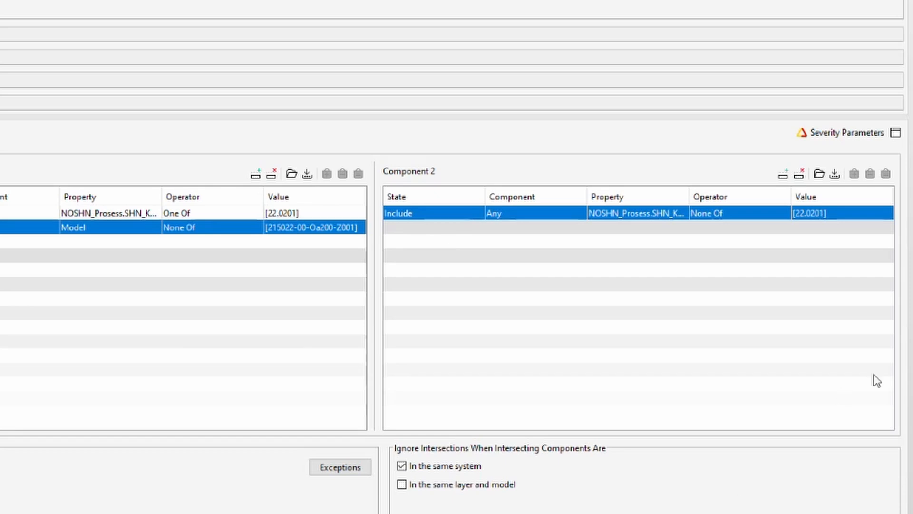
mouse_move(656, 295)
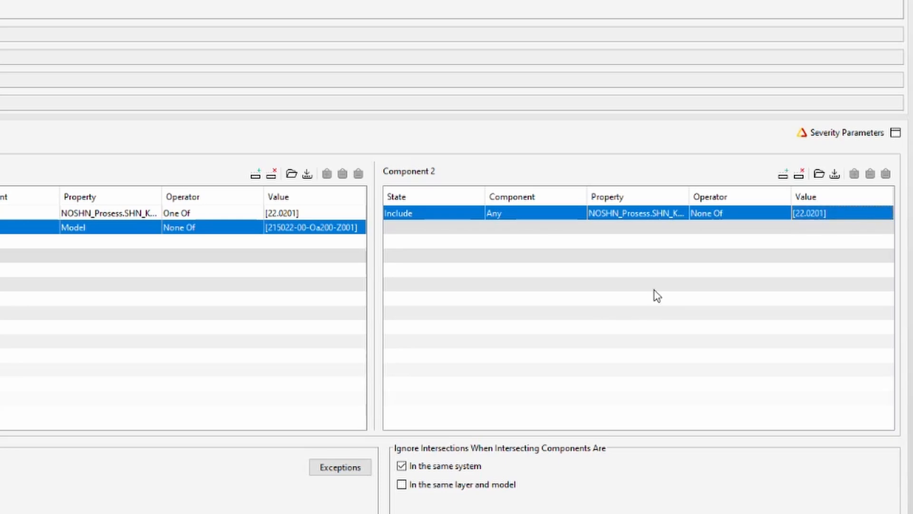
mouse_move(674, 310)
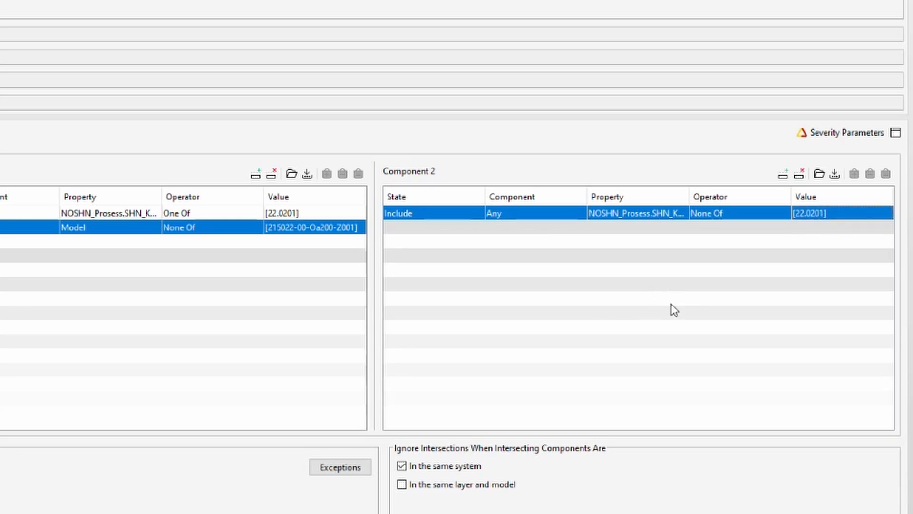
mouse_move(702, 282)
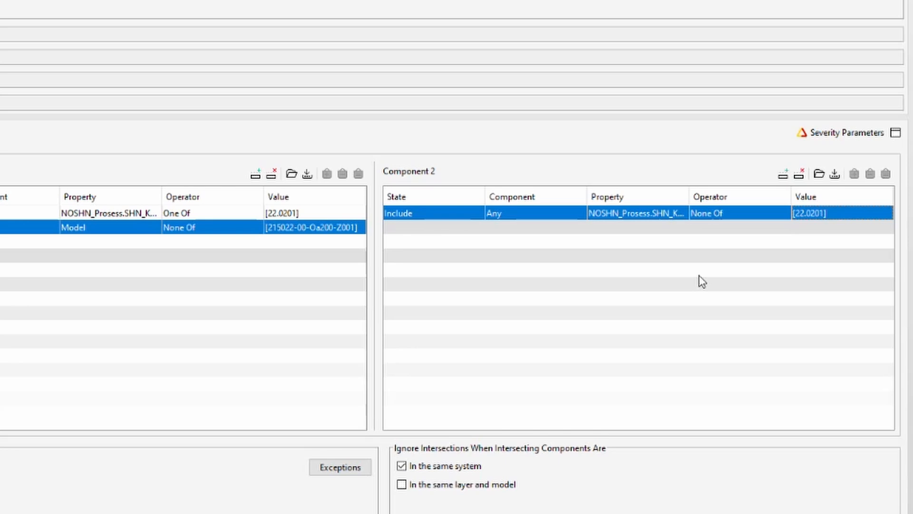
mouse_move(786, 179)
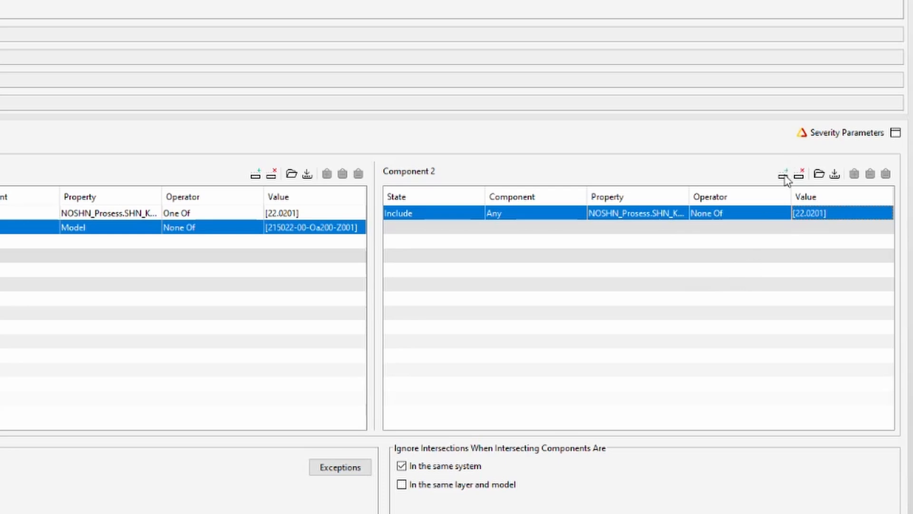
Add a Component 2 Exclude filter where Model is one of 215022-00-Oa200-Z001.
left_click(784, 173)
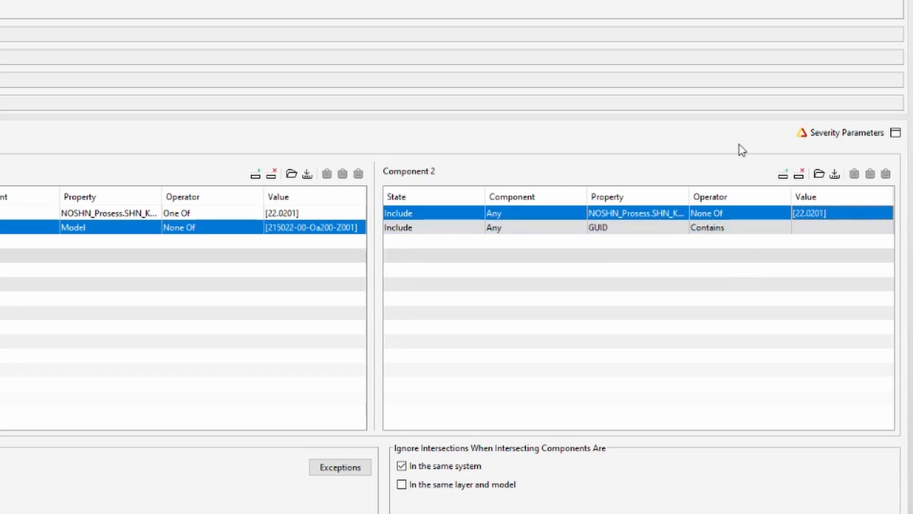
left_click(433, 227)
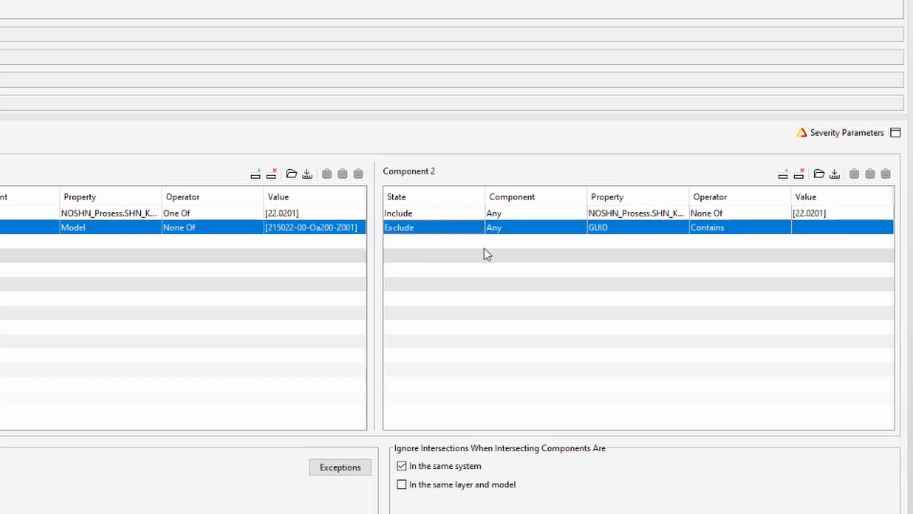
left_click(626, 227)
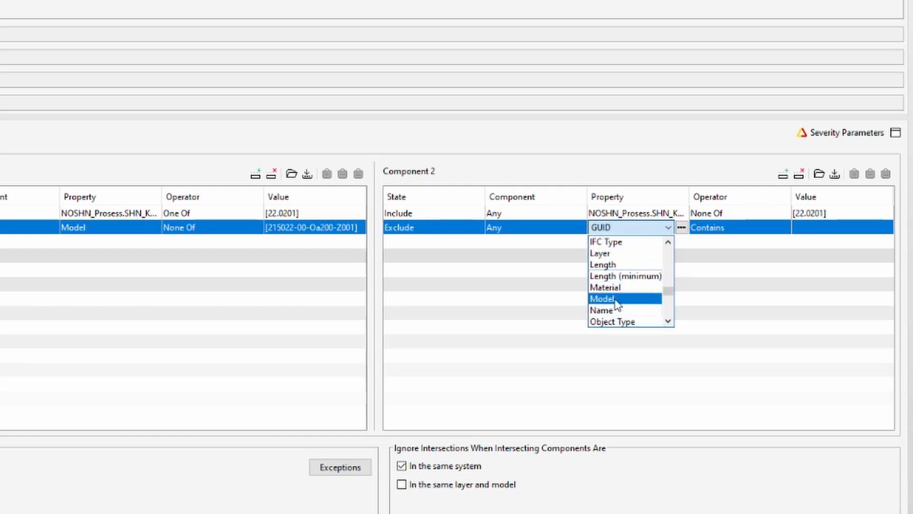
left_click(601, 298)
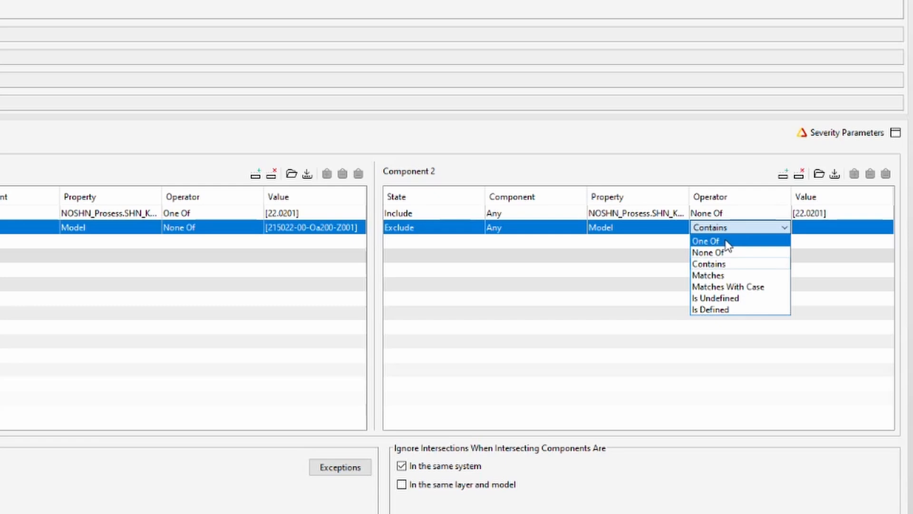
left_click(704, 239)
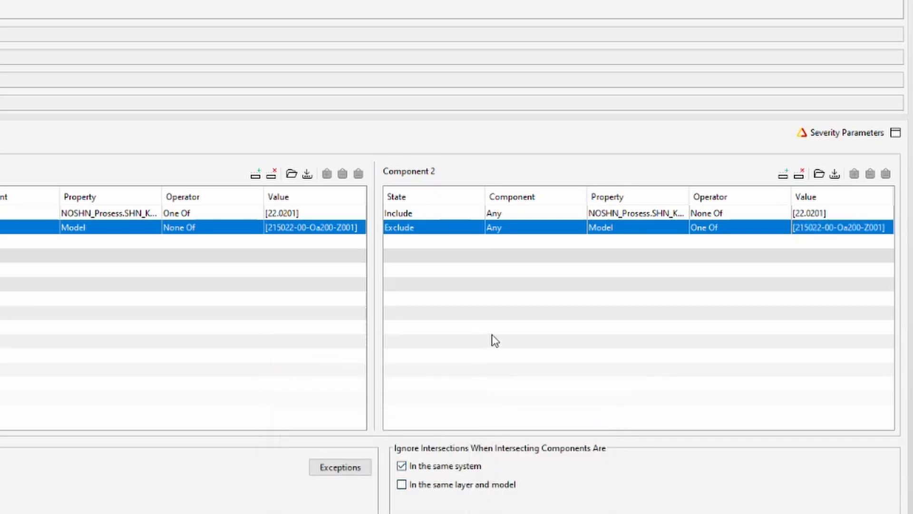
mouse_move(593, 342)
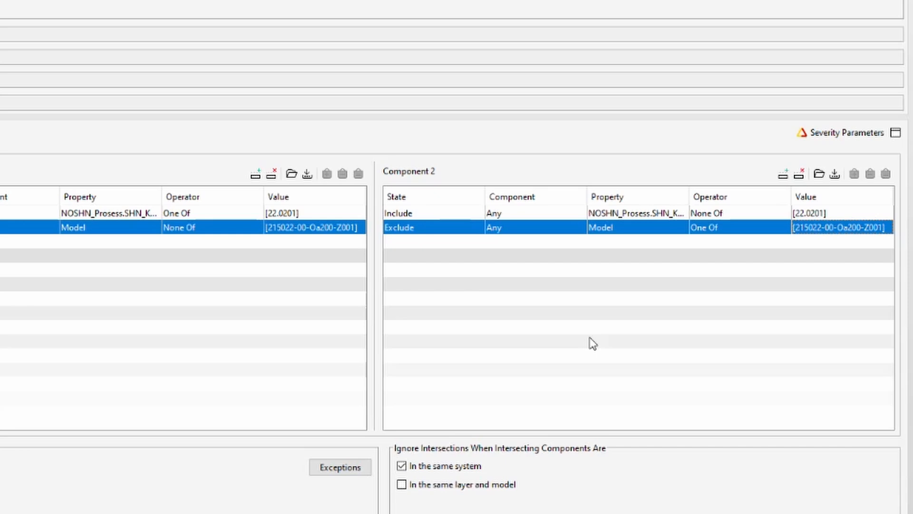
mouse_move(654, 427)
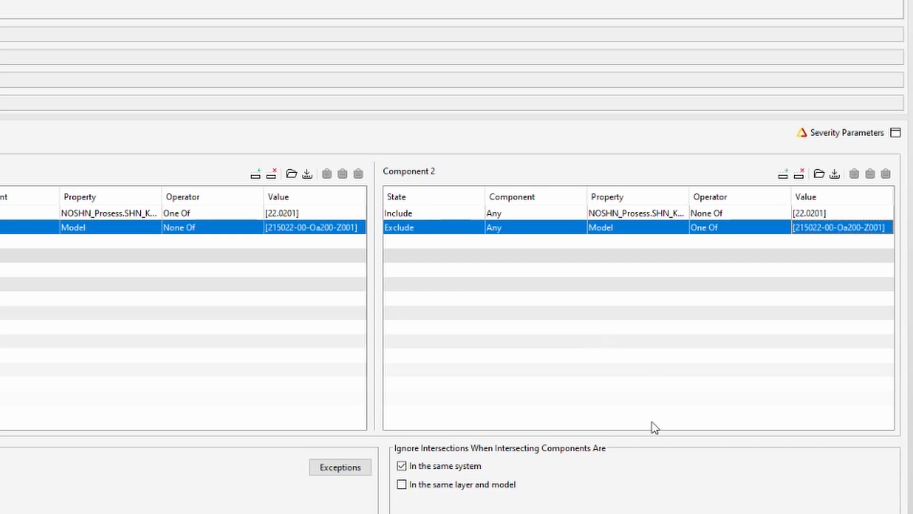
mouse_move(786, 169)
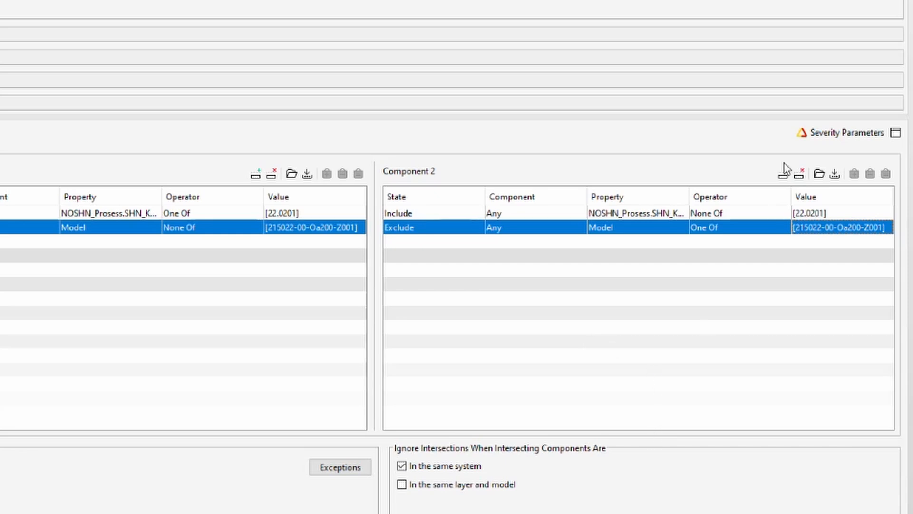
Add a Component 2 row excluding Furniture and a fourth Exclude row for another component type.
left_click(785, 173)
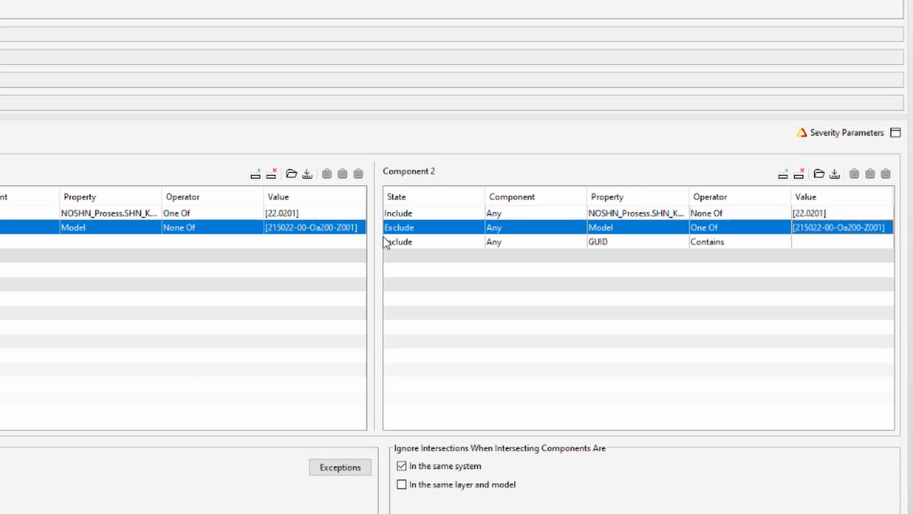
left_click(536, 241)
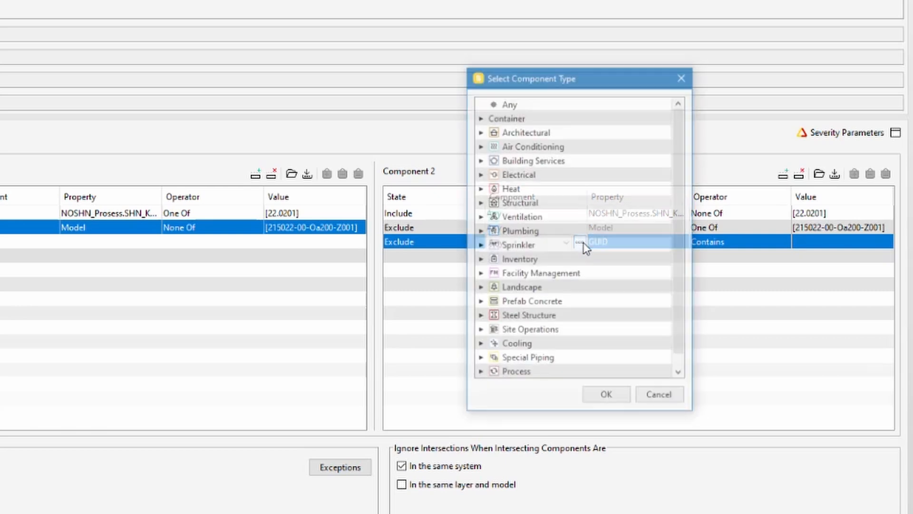
left_click(482, 132)
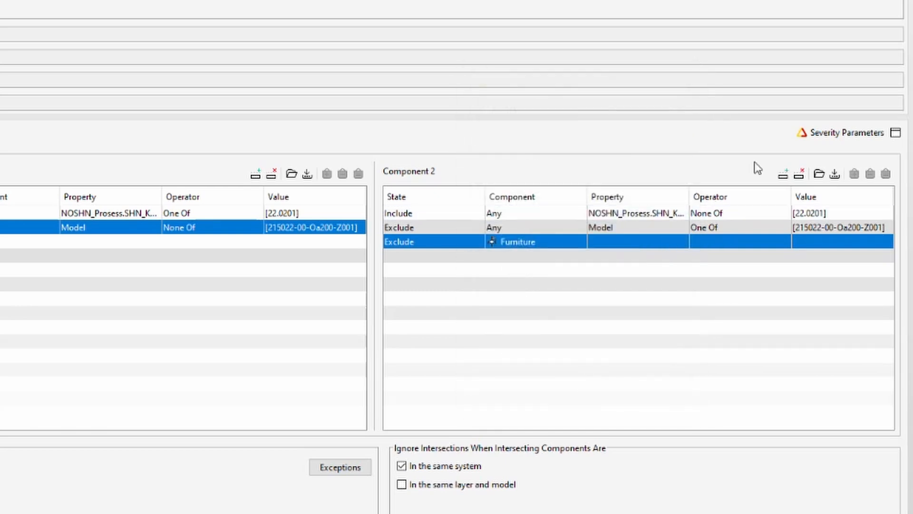
left_click(433, 256)
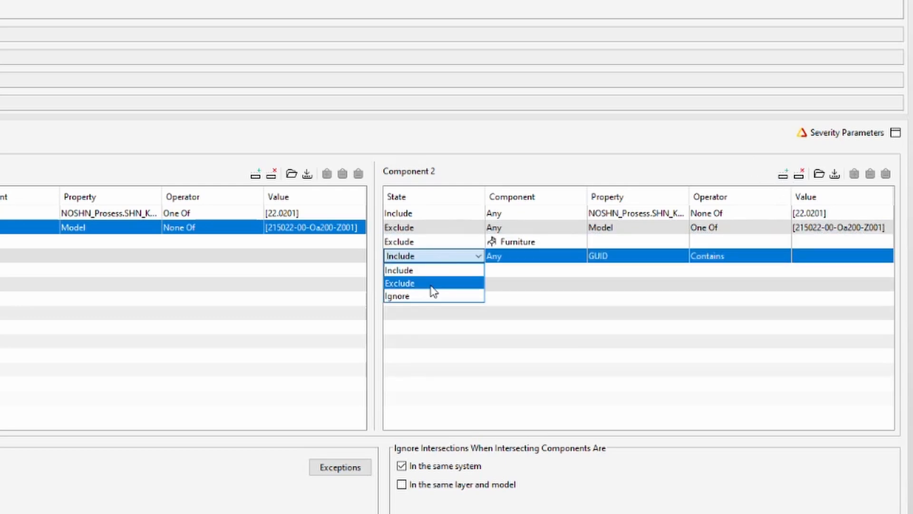
left_click(400, 283)
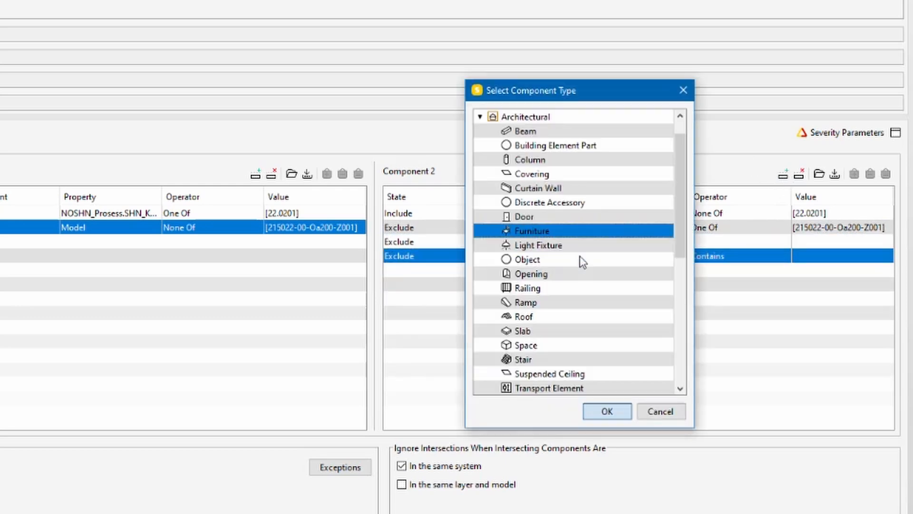
mouse_move(542, 310)
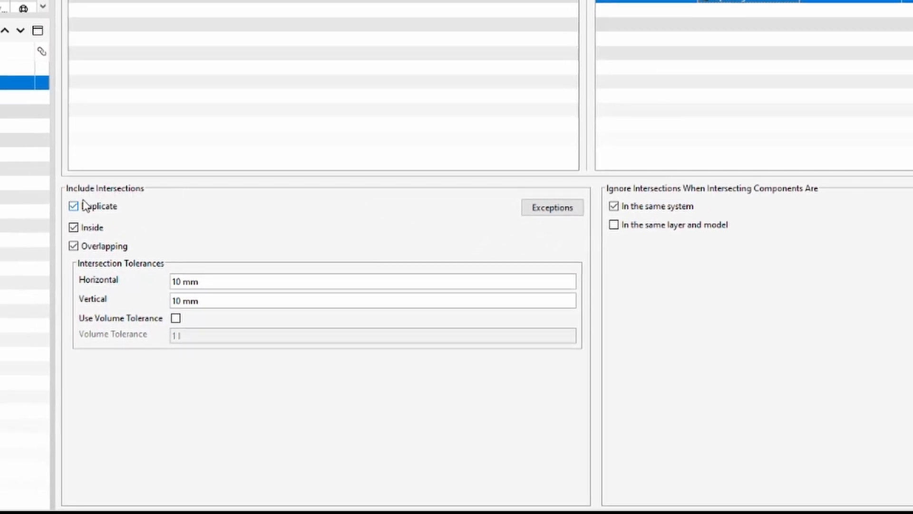
mouse_move(113, 214)
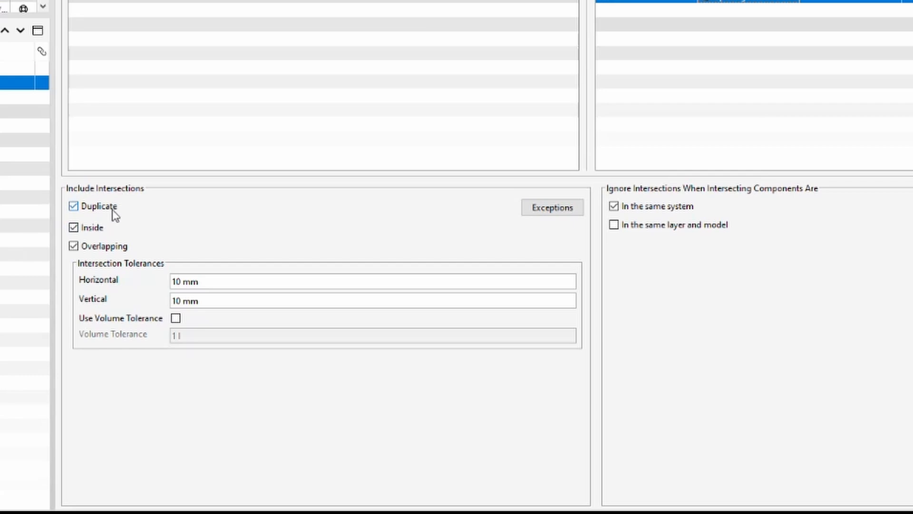
mouse_move(106, 255)
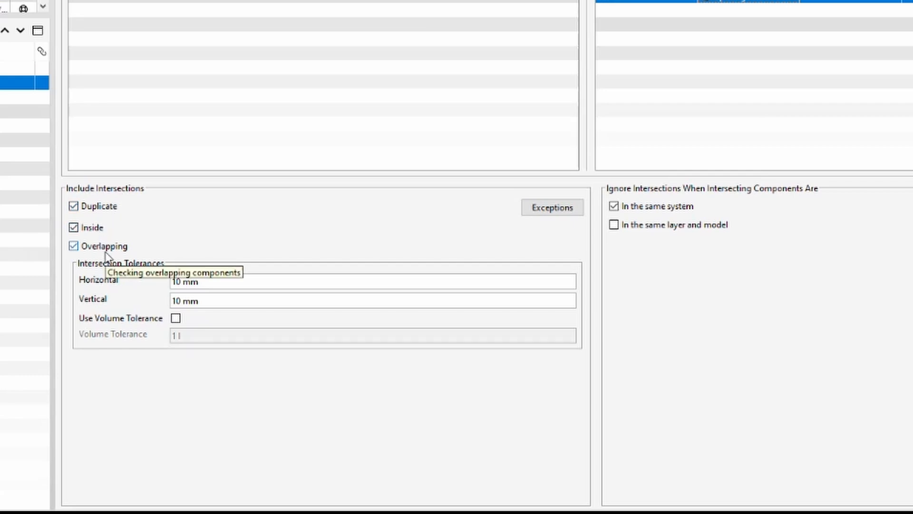
Raise the horizontal and vertical intersection tolerances from 10 mm to 300 mm.
left_click(184, 281)
type("300")
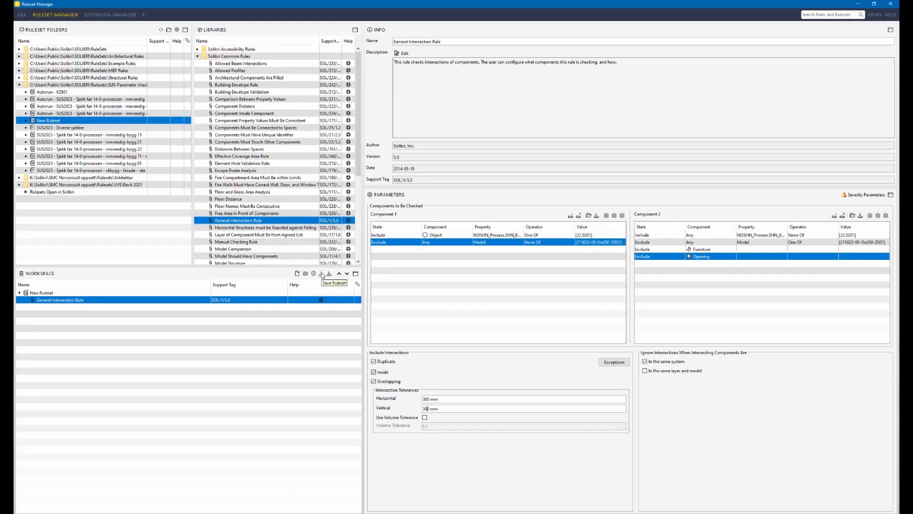
mouse_move(323, 273)
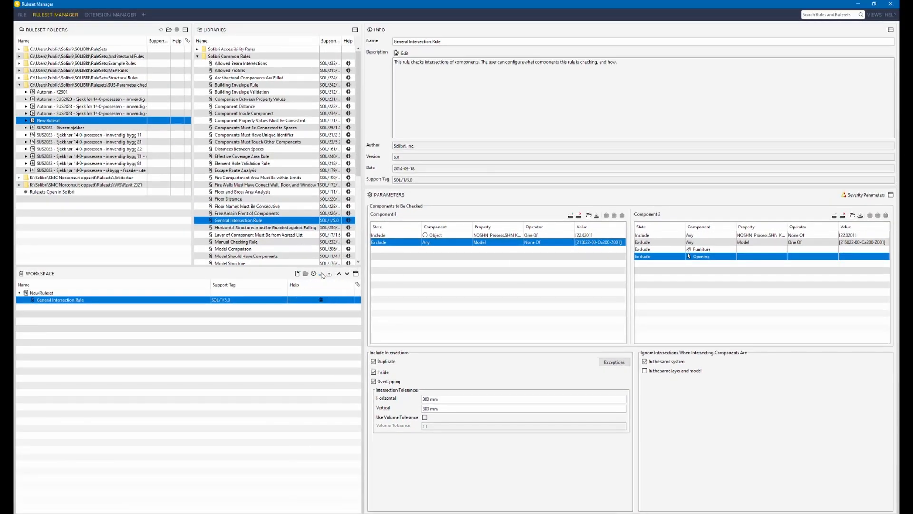
mouse_move(321, 274)
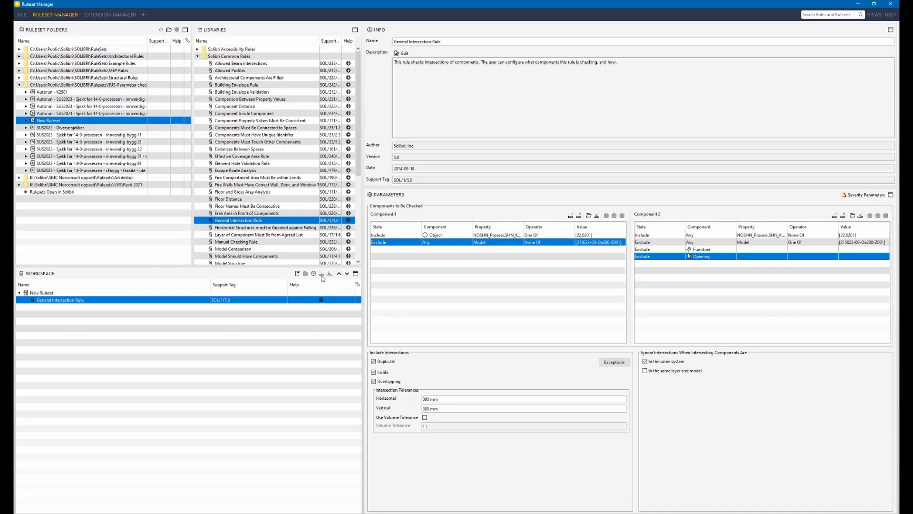
mouse_move(79, 356)
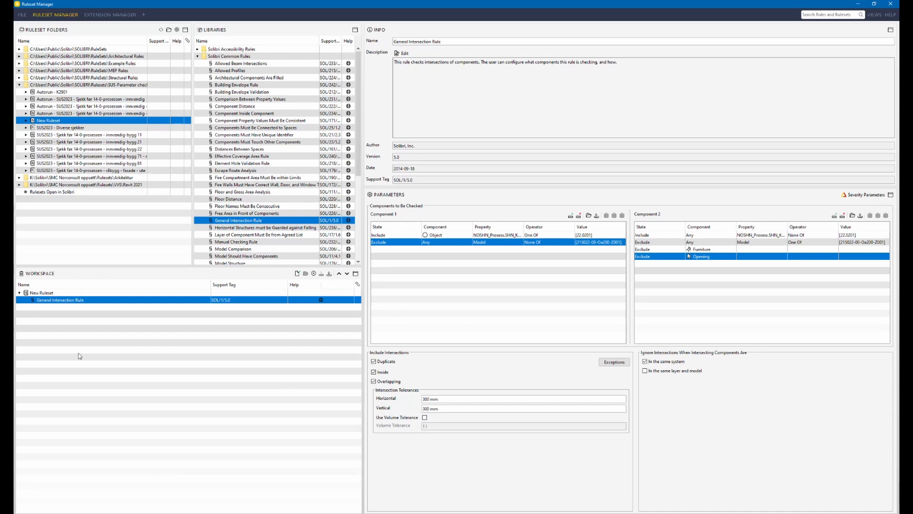